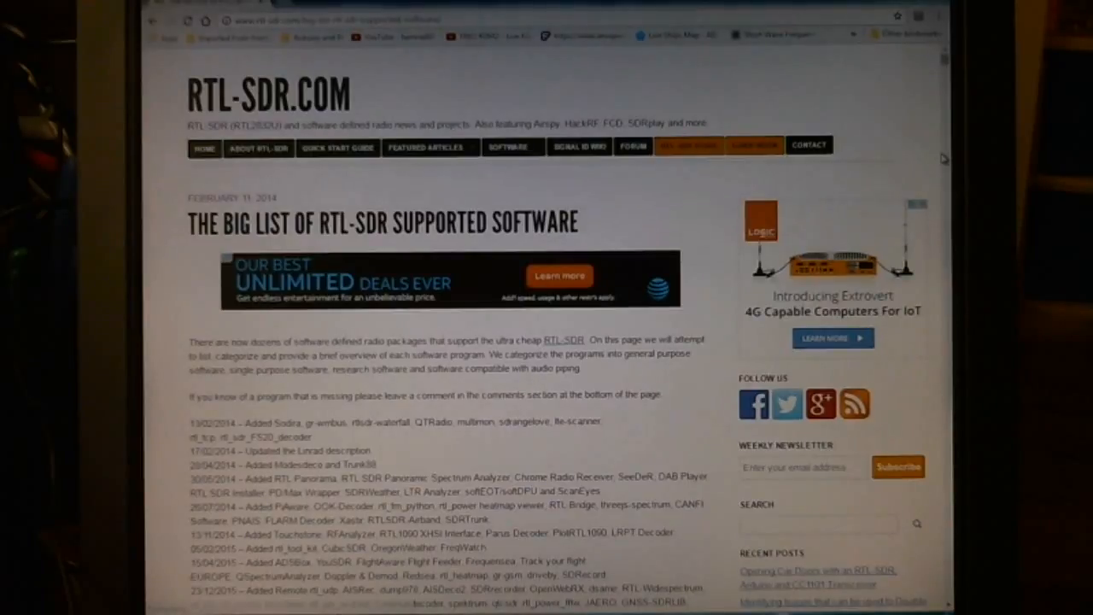
- Open rtl-sdr.com's 'List of SDRSharp plugins' page from the SOFTWARE menu
{"action": "left_click", "coordinate": [510, 147]}
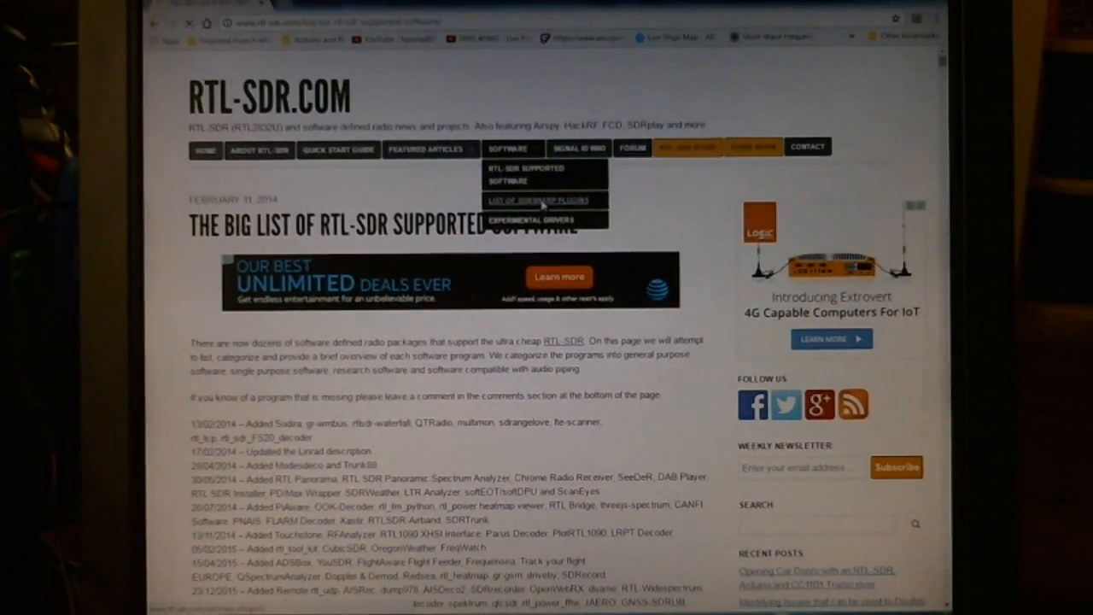
{"action": "left_click", "coordinate": [539, 200]}
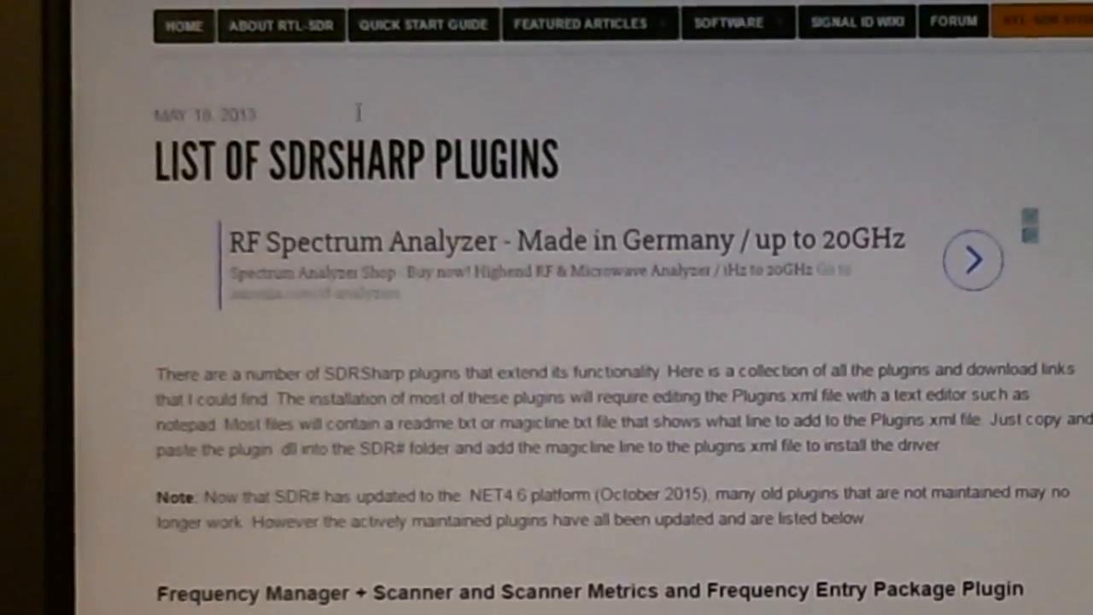
- Scroll the SDRSharp plugins list down toward the Frequency Scanner entry
{"action": "scroll", "scroll_direction": "down", "scroll_amount": 3}
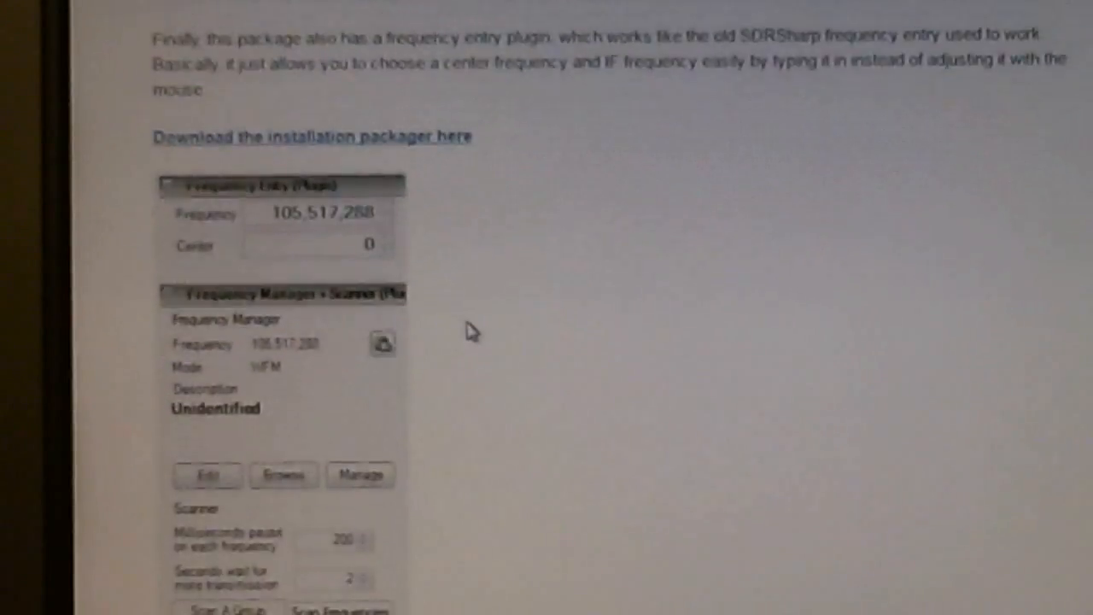
{"action": "scroll", "scroll_direction": "down", "scroll_amount": 3}
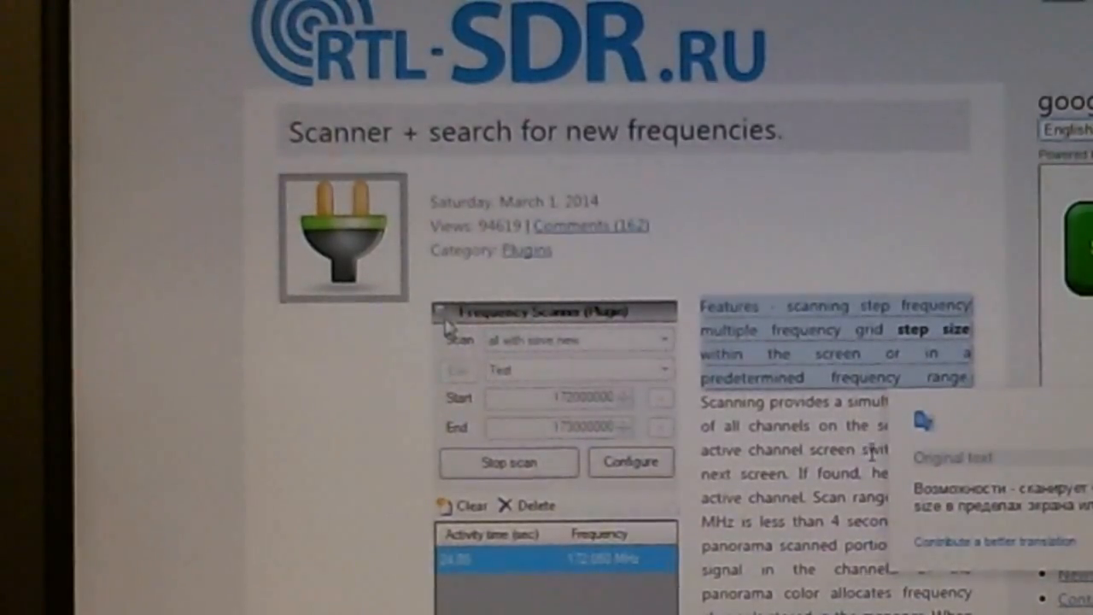
{"action": "scroll", "scroll_direction": "down", "scroll_amount": 3}
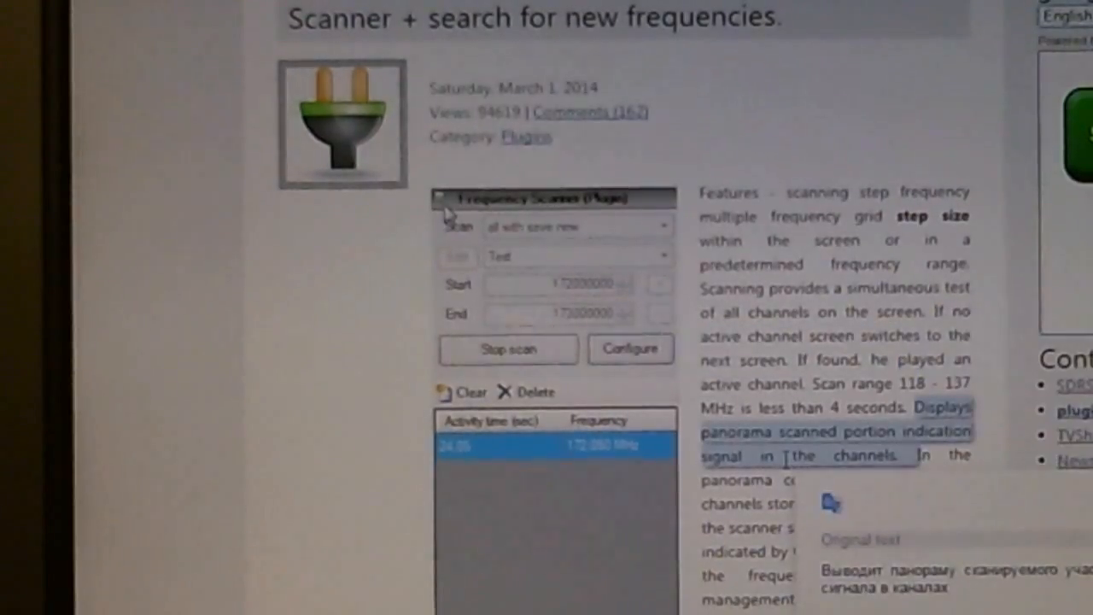
{"action": "scroll", "scroll_direction": "down", "scroll_amount": 3}
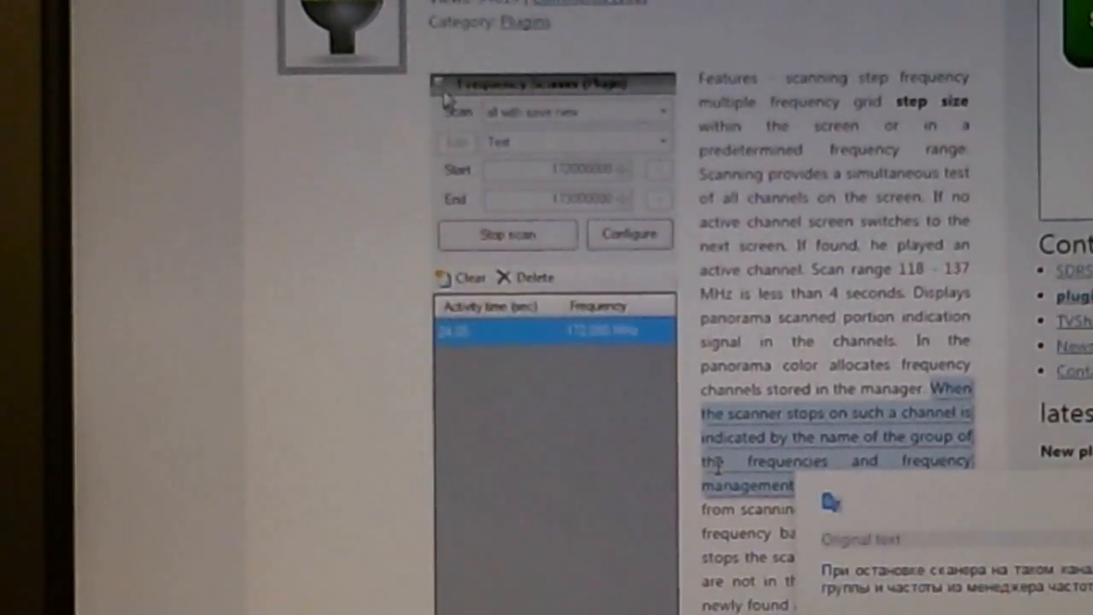
{"action": "scroll", "scroll_direction": "down", "scroll_amount": 3}
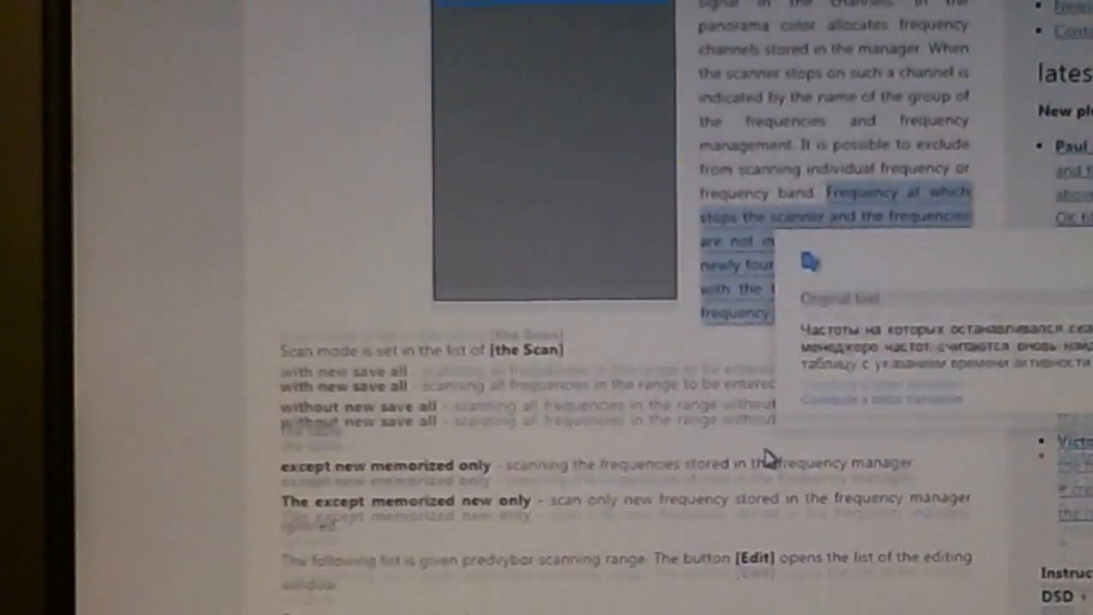
{"action": "scroll", "scroll_direction": "down", "scroll_amount": 3}
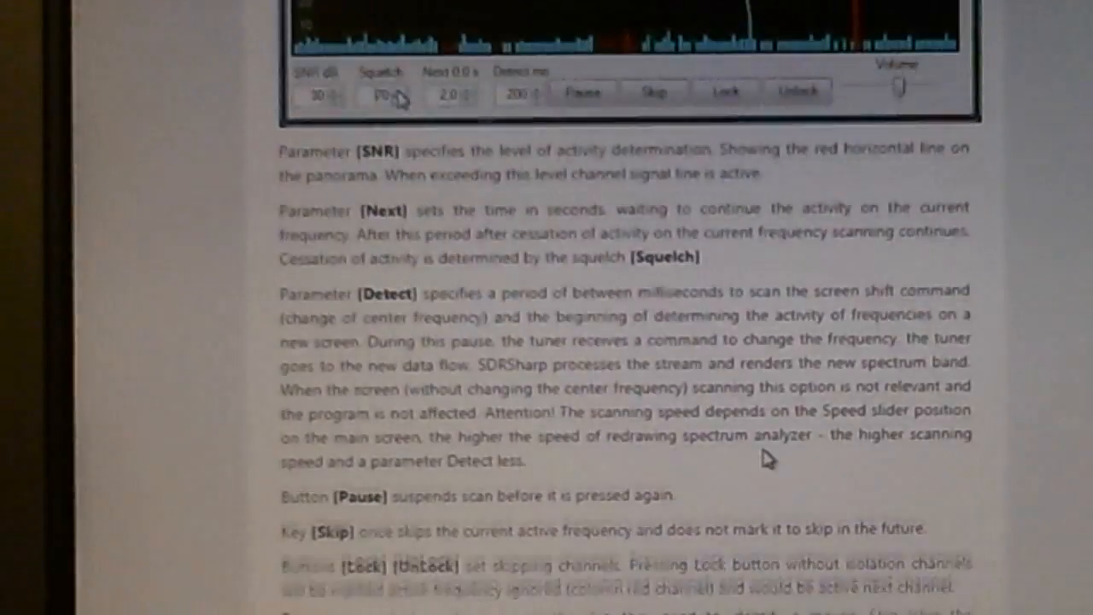
{"action": "scroll", "scroll_direction": "down", "scroll_amount": 3}
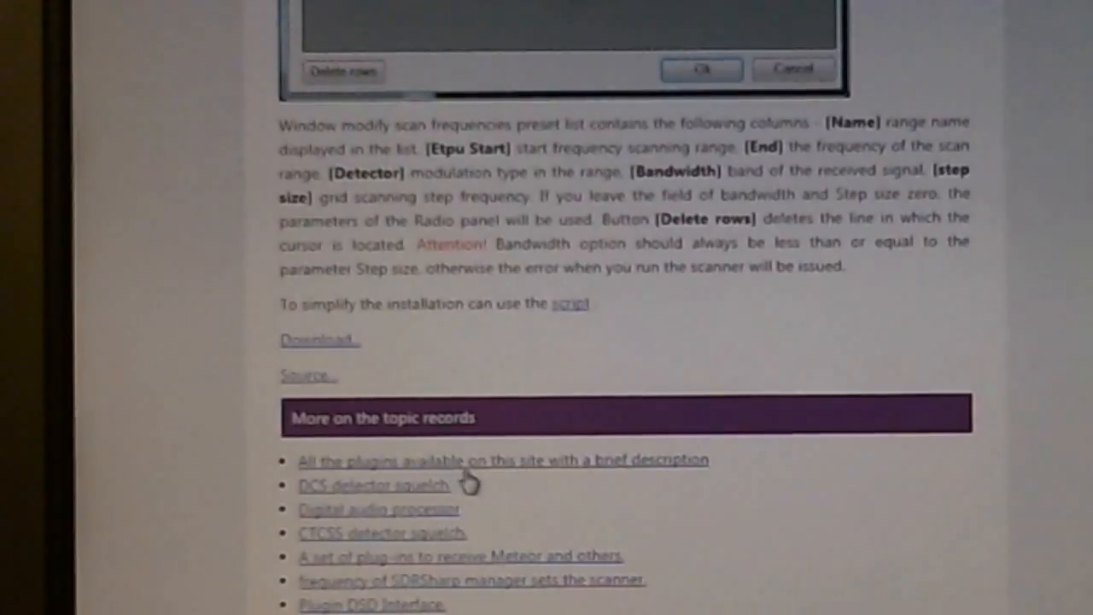
{"action": "left_click", "coordinate": [503, 459]}
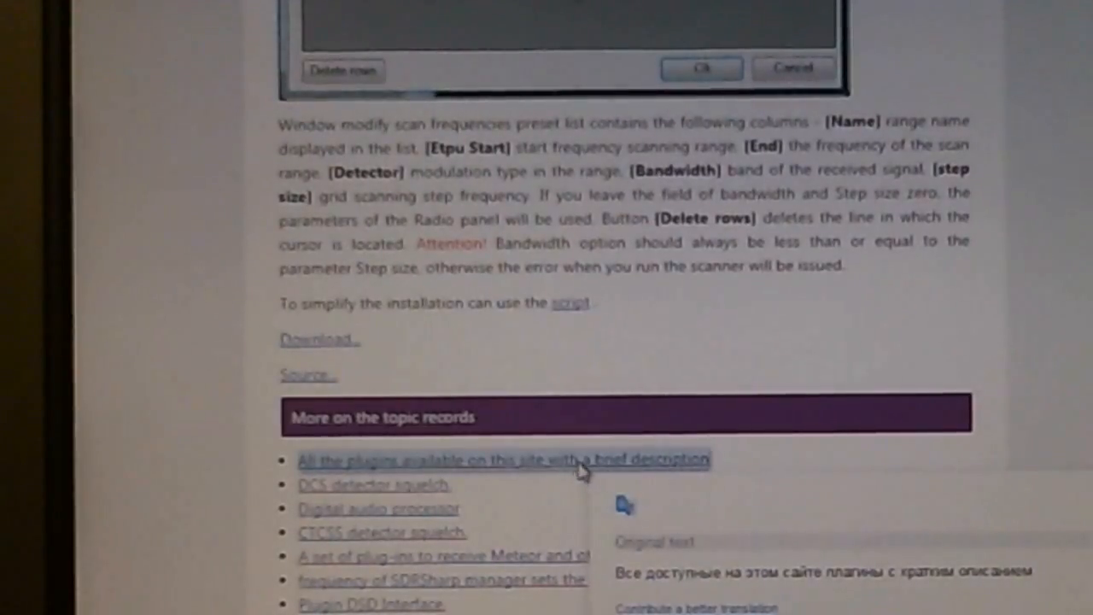
- Open the all-plugins overview and scroll through it, reviewing the Audio Recorder entry
{"action": "left_click", "coordinate": [502, 460]}
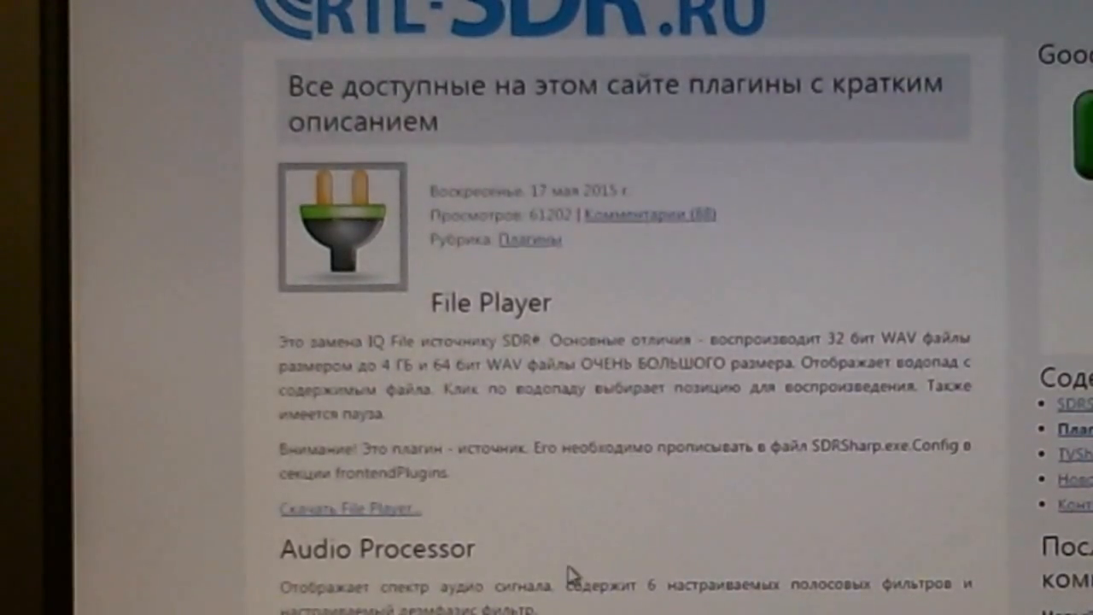
{"action": "scroll", "scroll_direction": "down", "scroll_amount": 3}
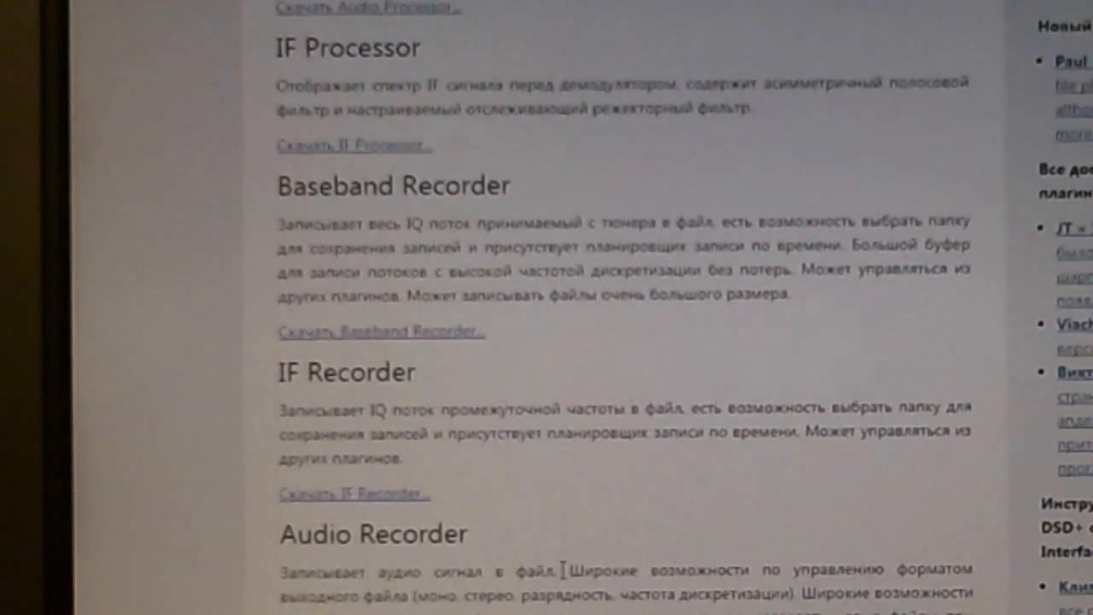
{"action": "scroll", "scroll_direction": "down", "scroll_amount": 3}
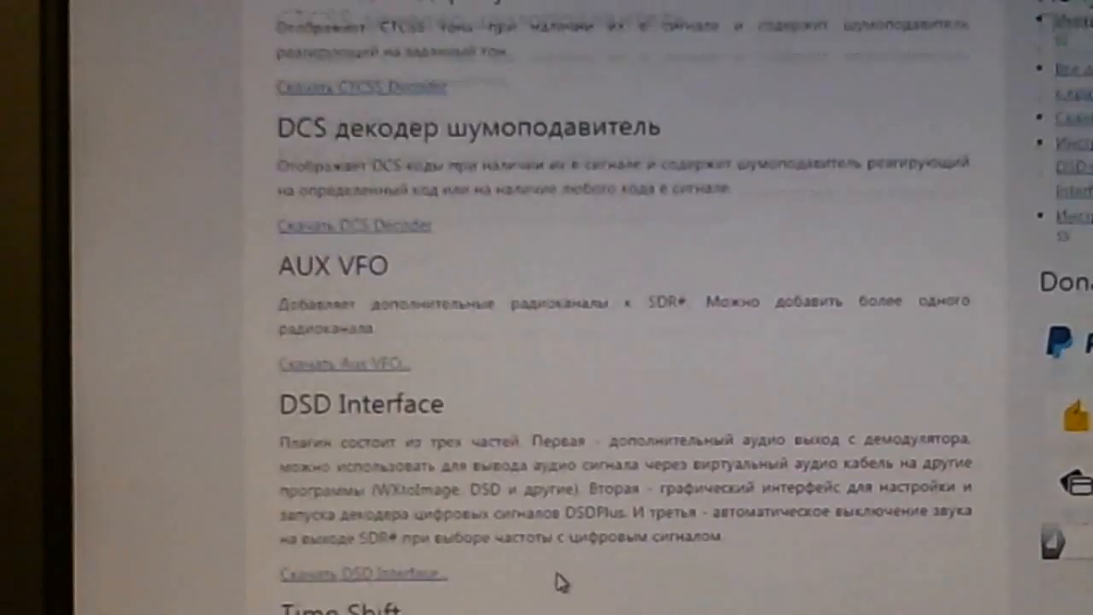
{"action": "scroll", "scroll_direction": "down", "scroll_amount": 3}
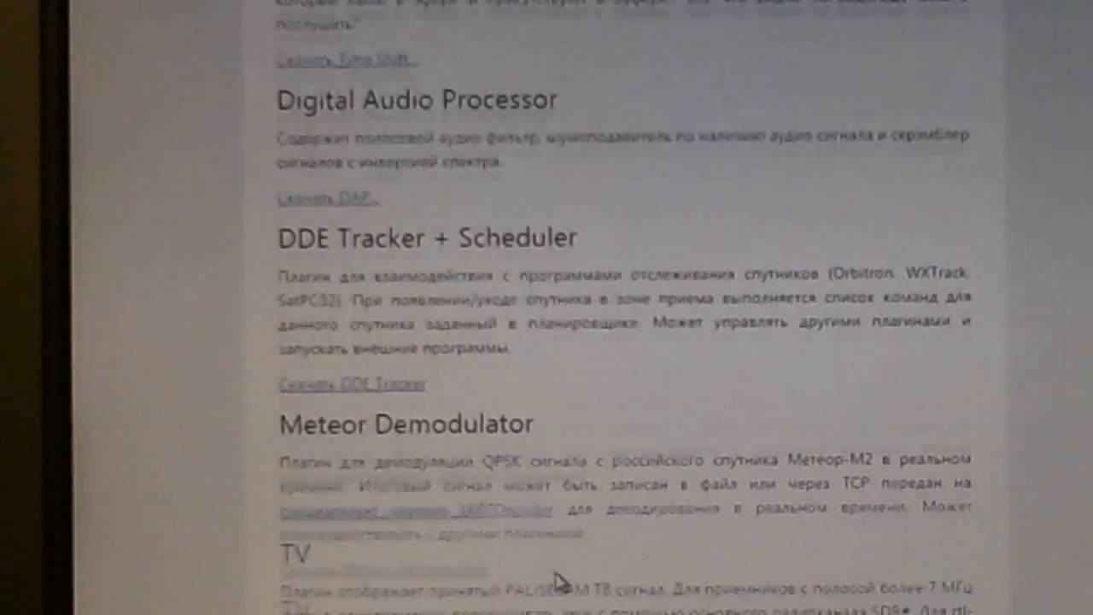
{"action": "scroll", "scroll_direction": "down", "scroll_amount": 3}
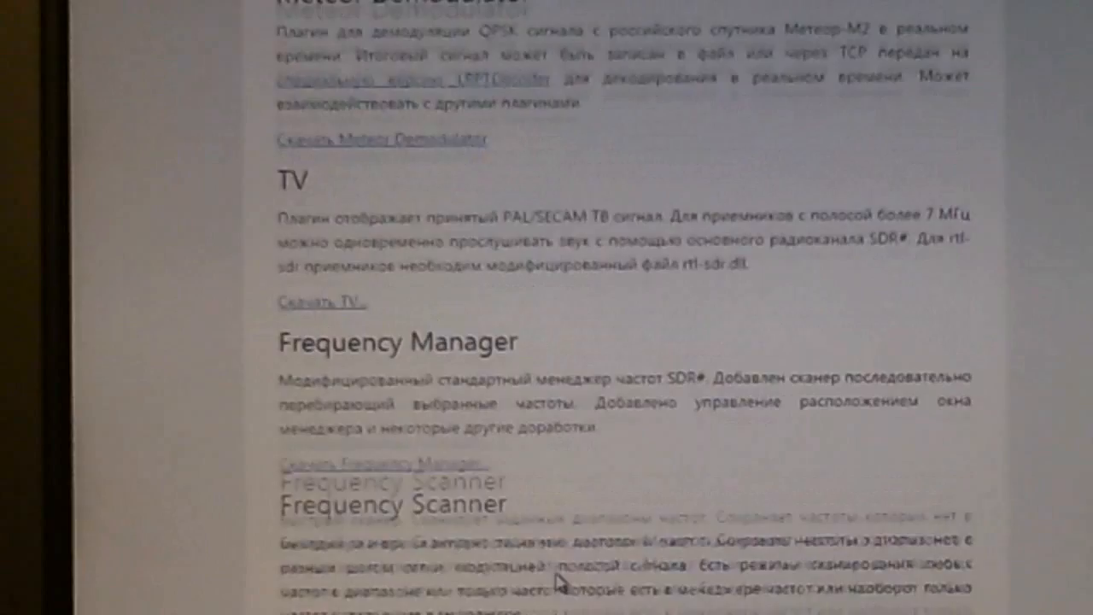
{"action": "scroll", "scroll_direction": "down", "scroll_amount": 3}
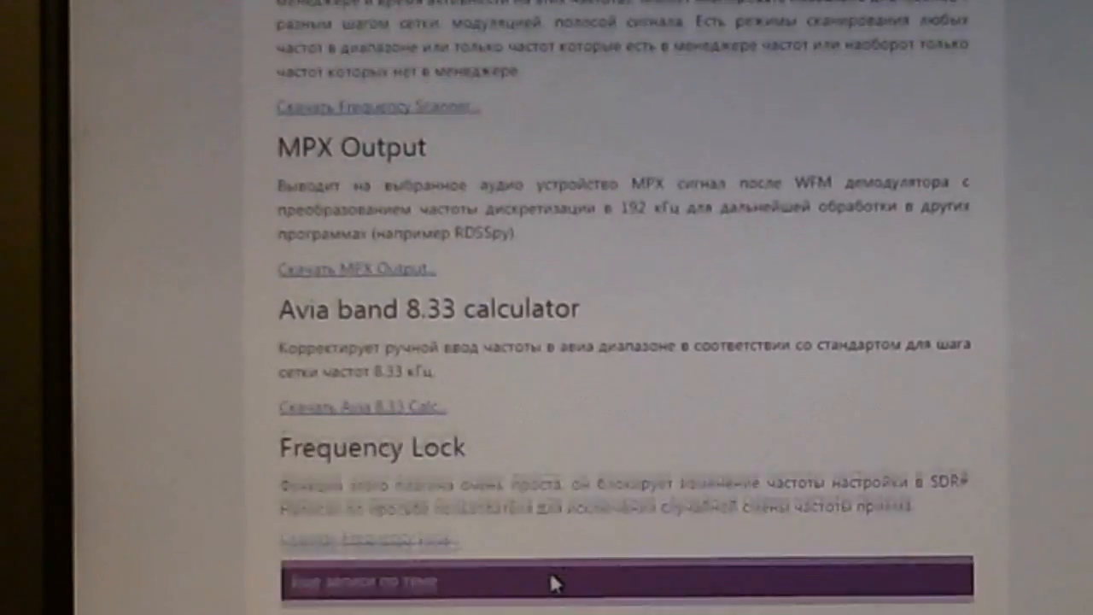
{"action": "scroll", "scroll_direction": "down", "scroll_amount": 3}
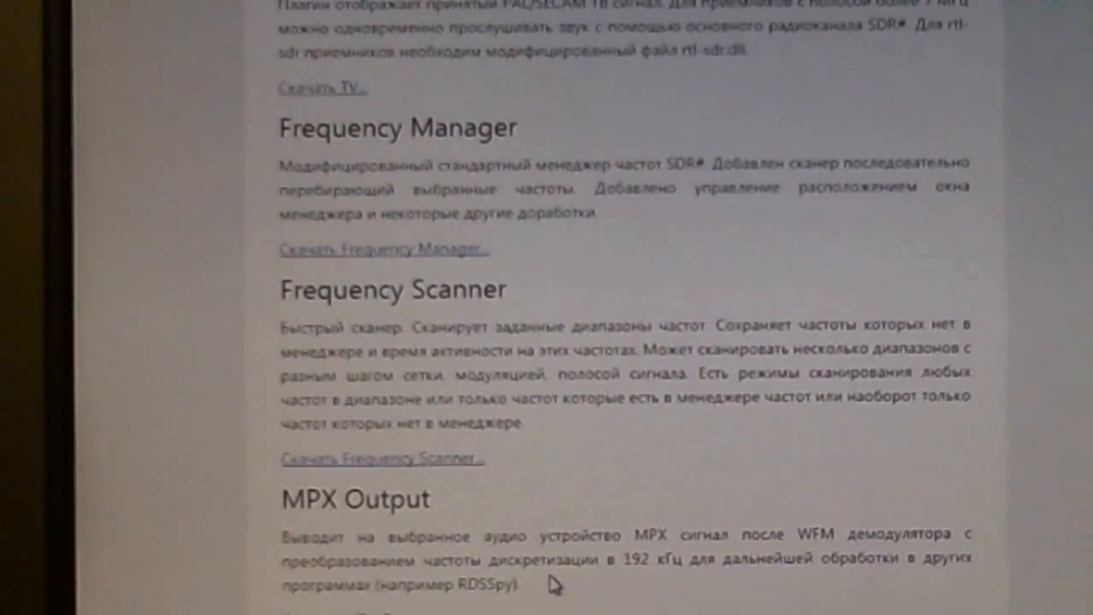
{"action": "scroll", "scroll_direction": "up", "scroll_amount": 3}
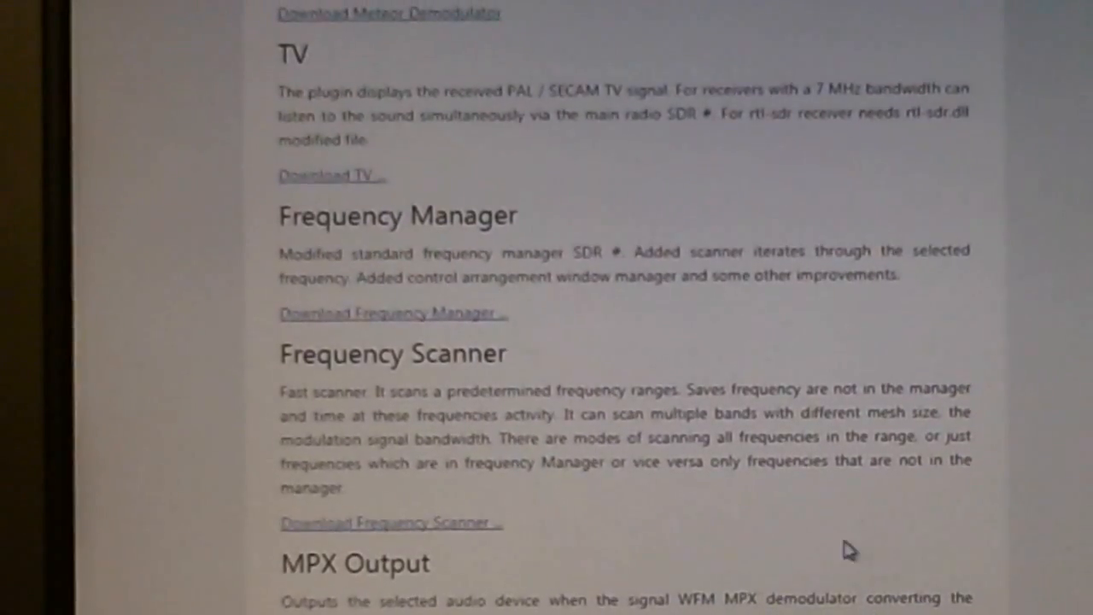
{"action": "scroll", "scroll_direction": "up", "scroll_amount": 3}
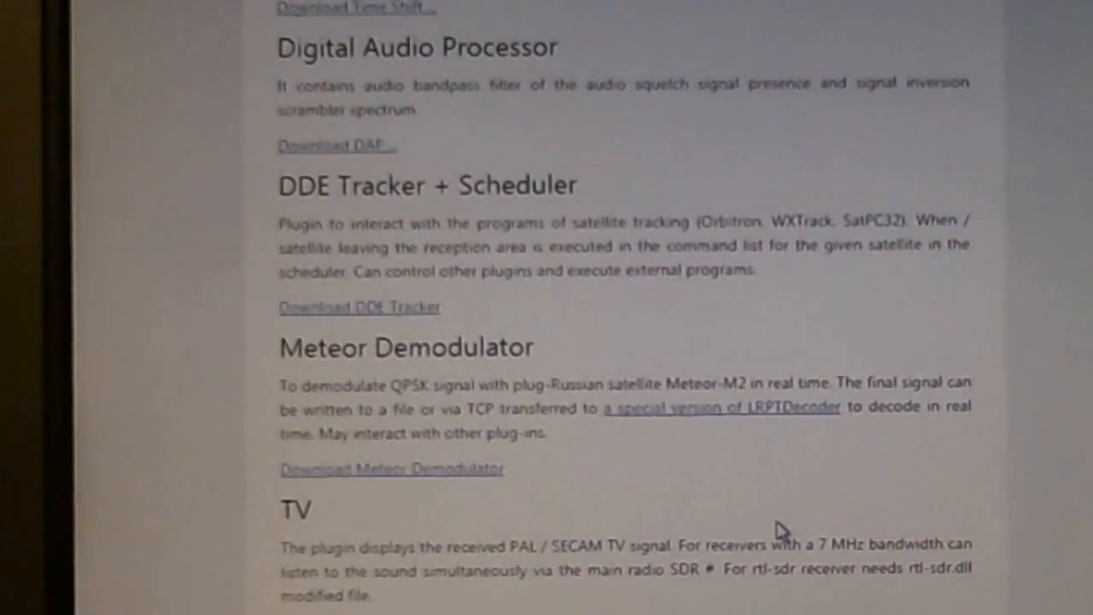
{"action": "scroll", "scroll_direction": "up", "scroll_amount": 3}
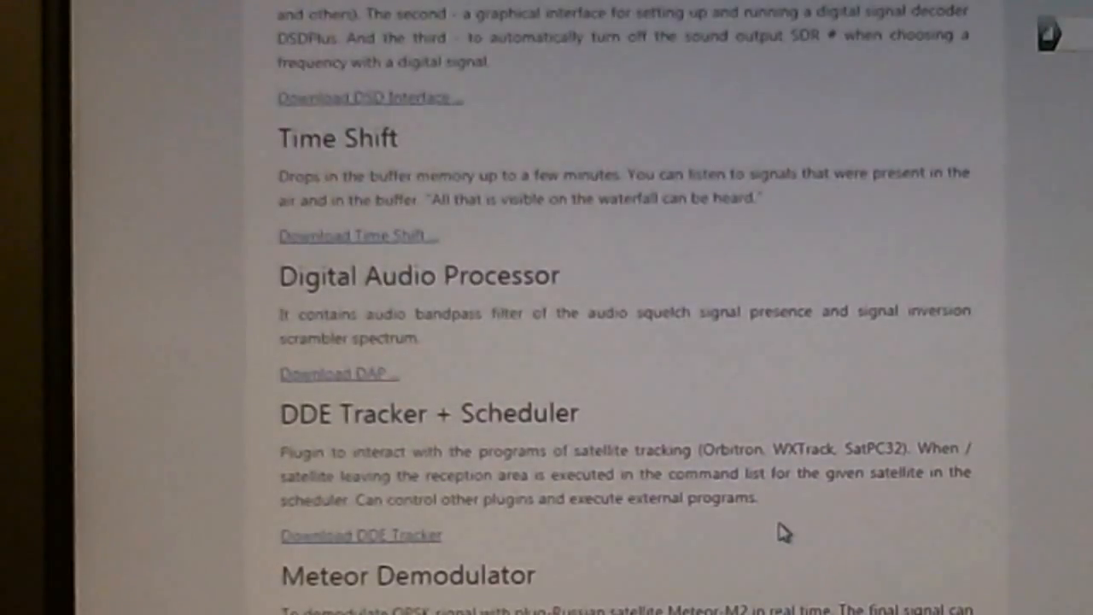
{"action": "scroll", "scroll_direction": "up", "scroll_amount": 3}
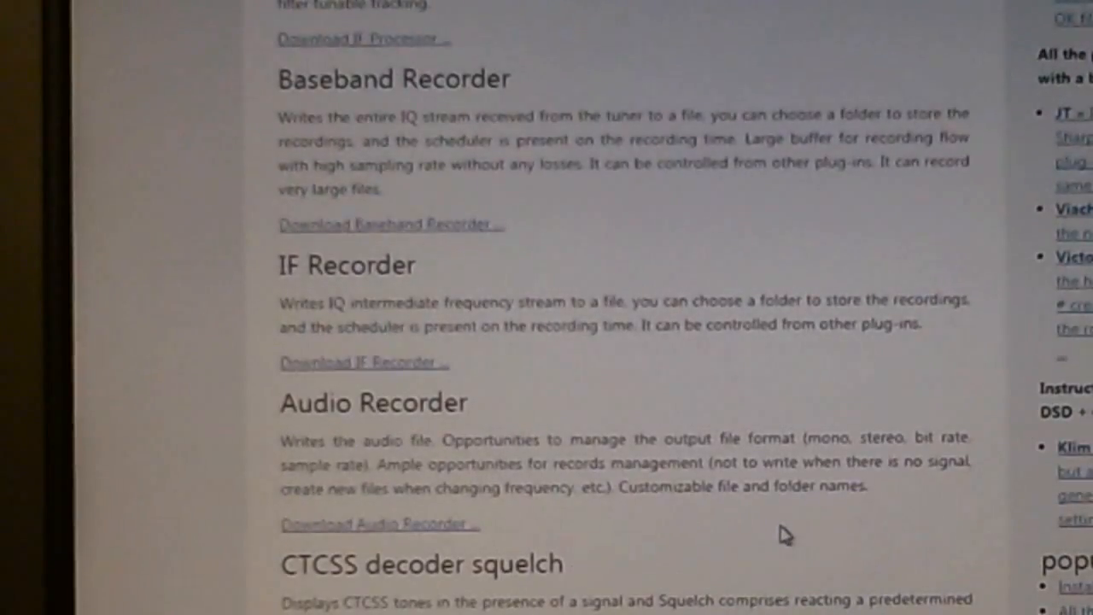
{"action": "scroll", "scroll_direction": "up", "scroll_amount": 3}
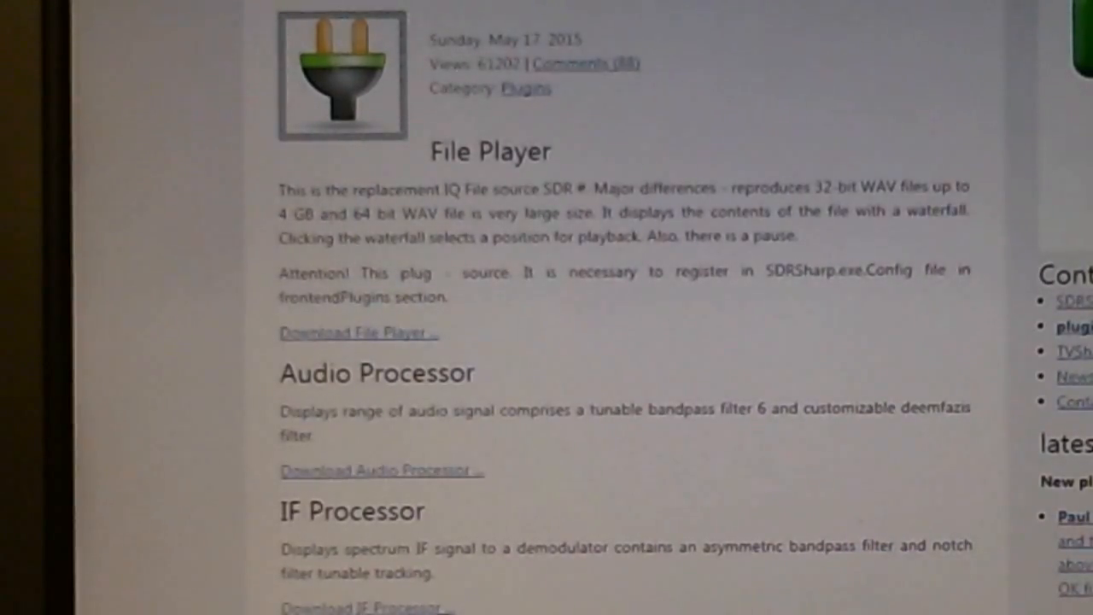
{"action": "scroll", "scroll_direction": "down", "scroll_amount": 3}
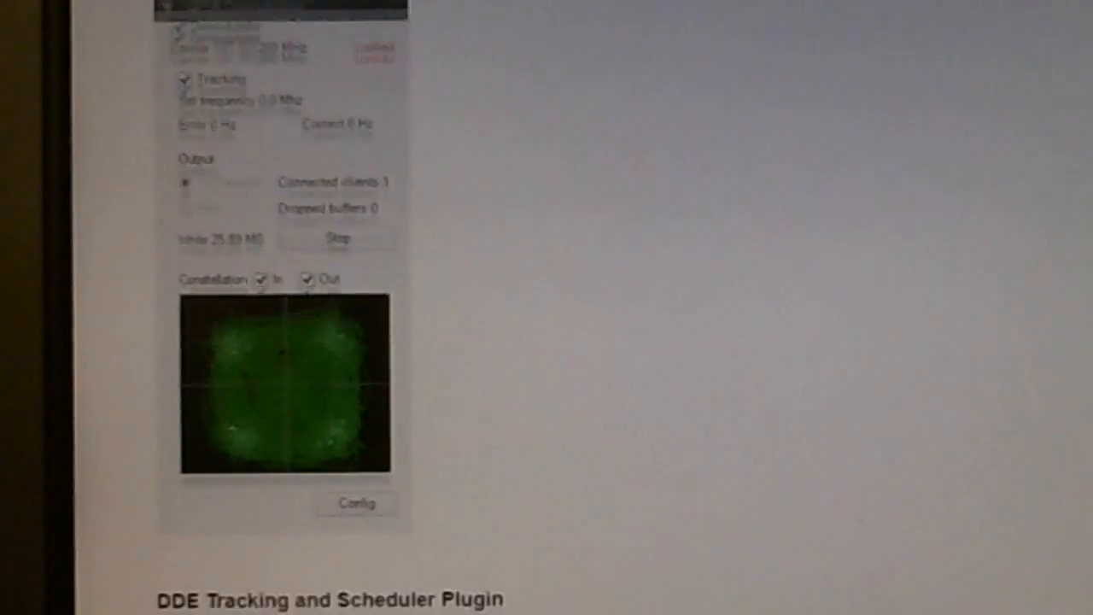
- Scroll down to the Modified Audio Recording Plugin entry and its download link
{"action": "scroll", "scroll_direction": "down", "scroll_amount": 3}
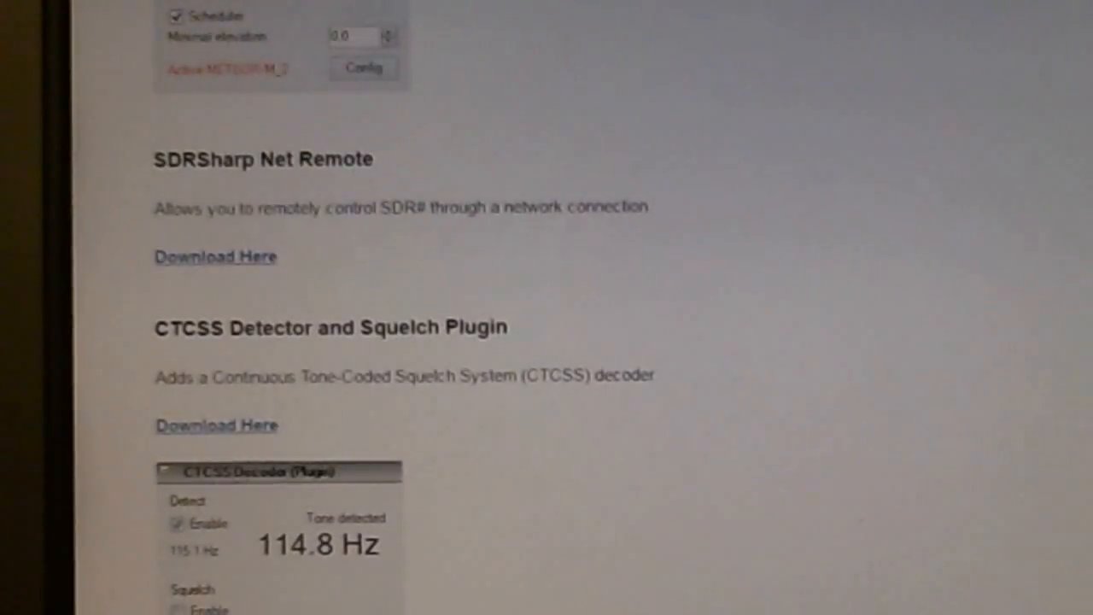
{"action": "scroll", "scroll_direction": "down", "scroll_amount": 3}
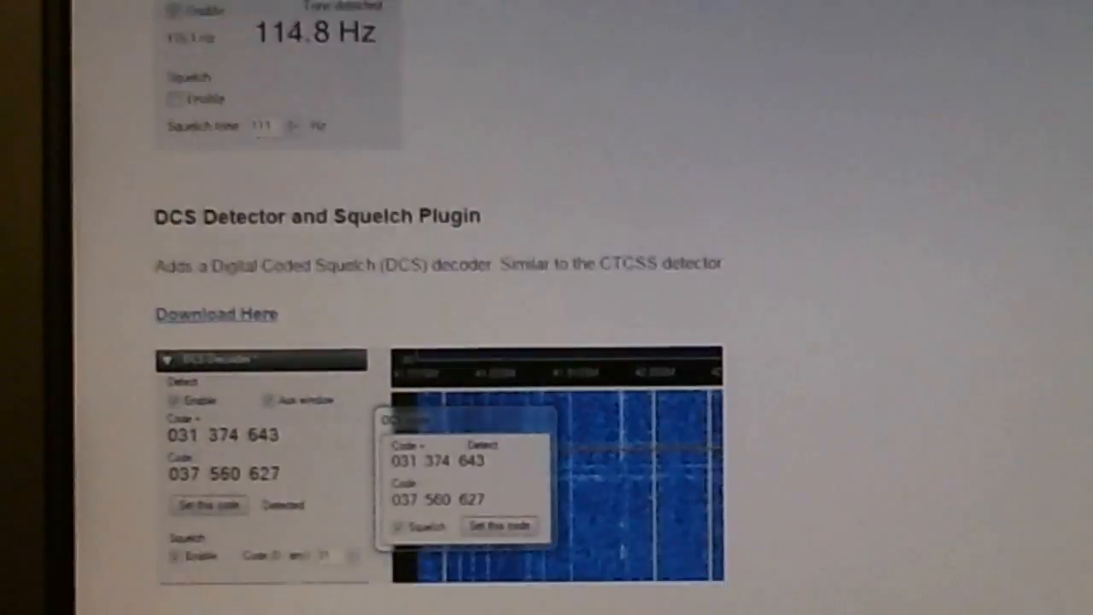
{"action": "scroll", "scroll_direction": "down", "scroll_amount": 3}
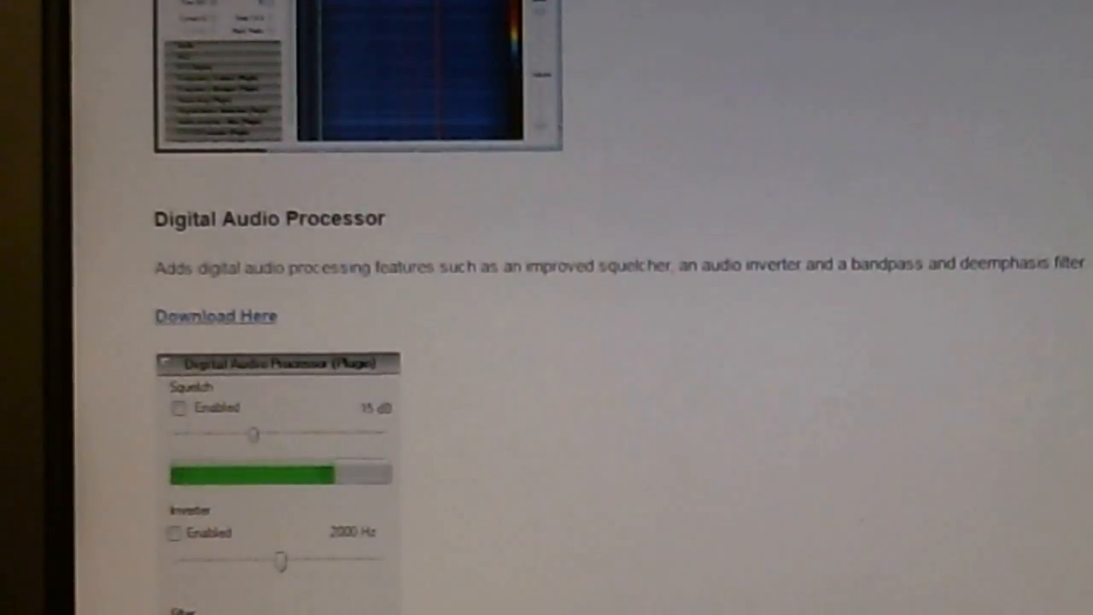
{"action": "scroll", "scroll_direction": "down", "scroll_amount": 3}
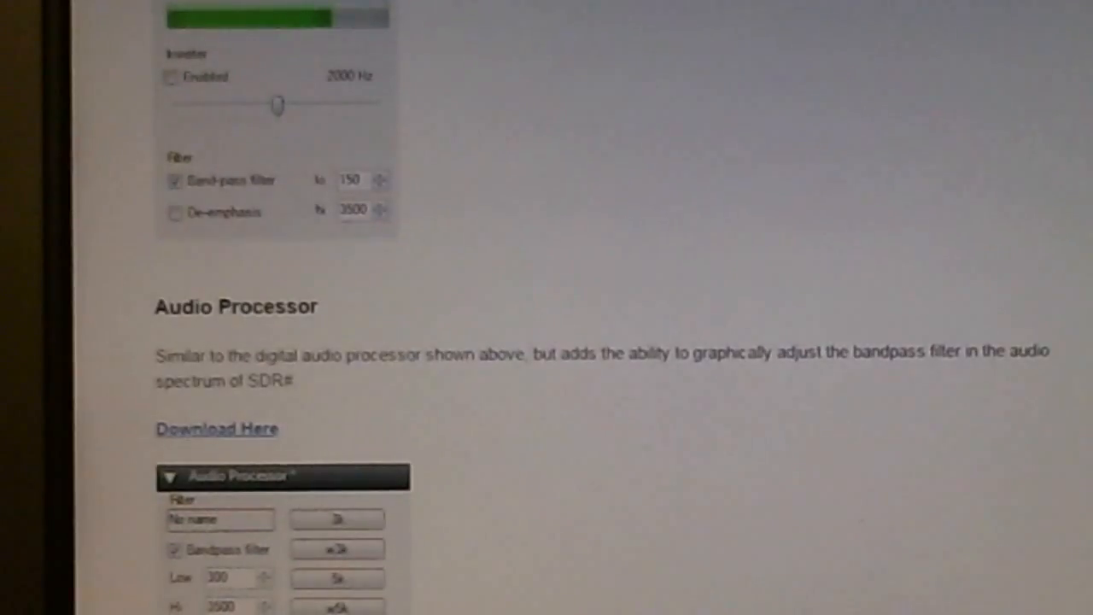
{"action": "scroll", "scroll_direction": "down", "scroll_amount": 3}
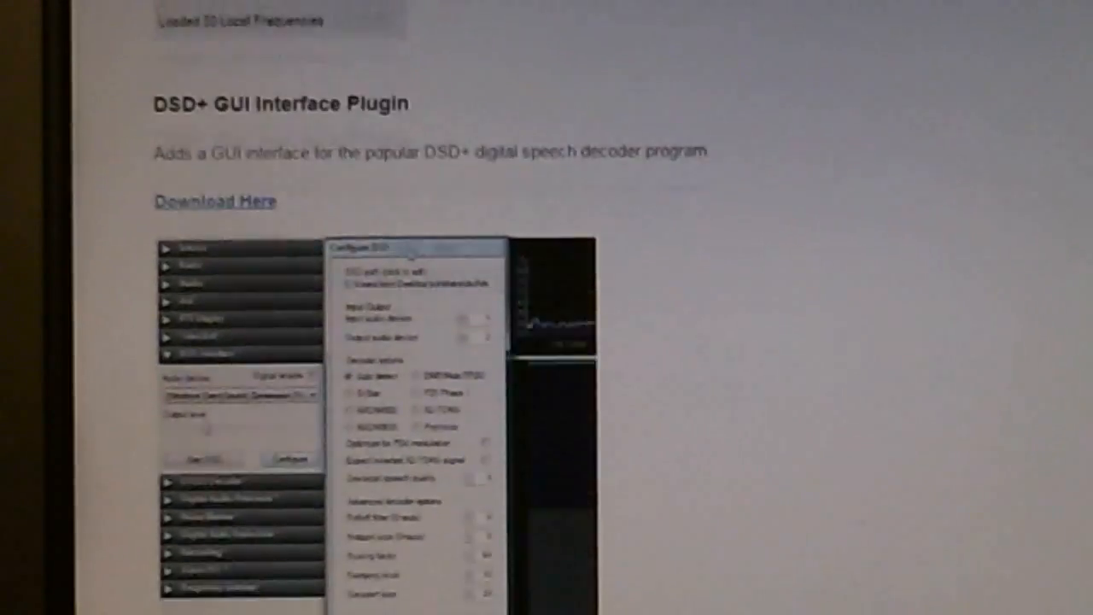
{"action": "scroll", "scroll_direction": "down", "scroll_amount": 3}
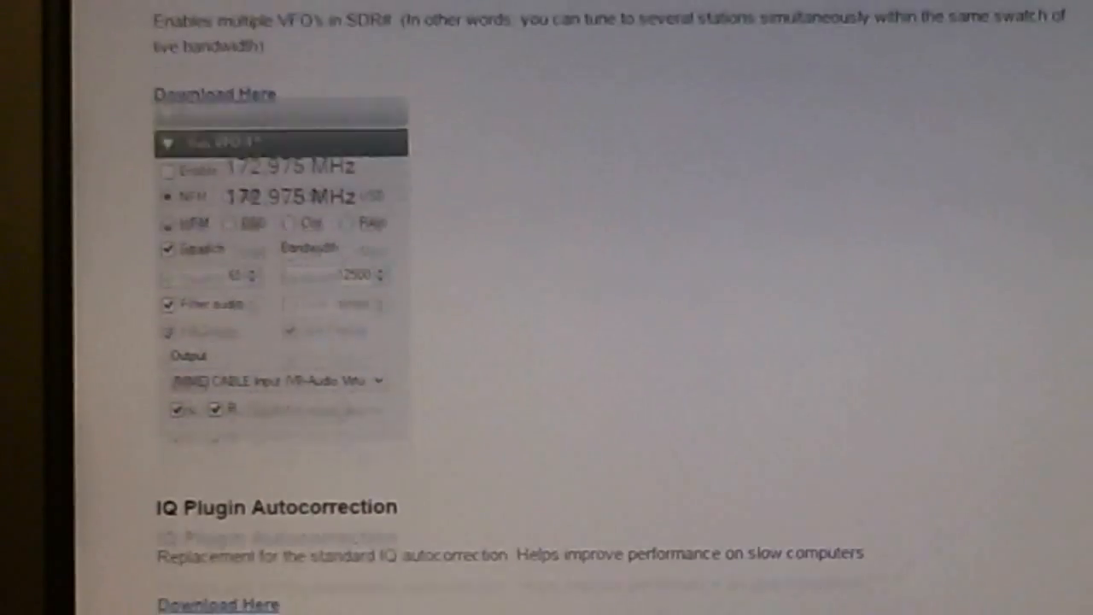
{"action": "scroll", "scroll_direction": "down", "scroll_amount": 3}
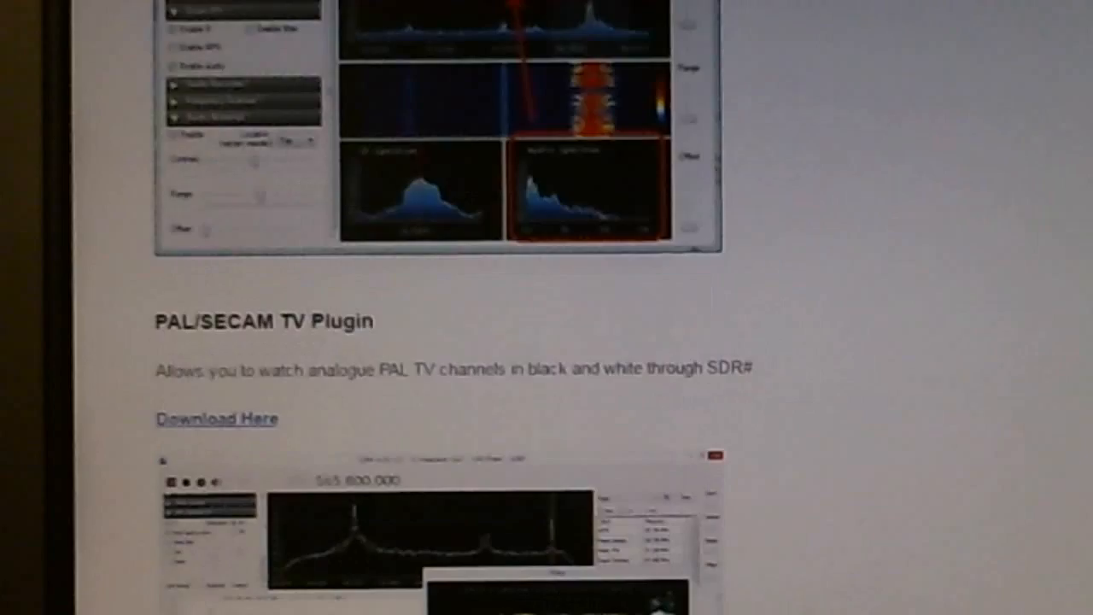
{"action": "scroll", "scroll_direction": "down", "scroll_amount": 3}
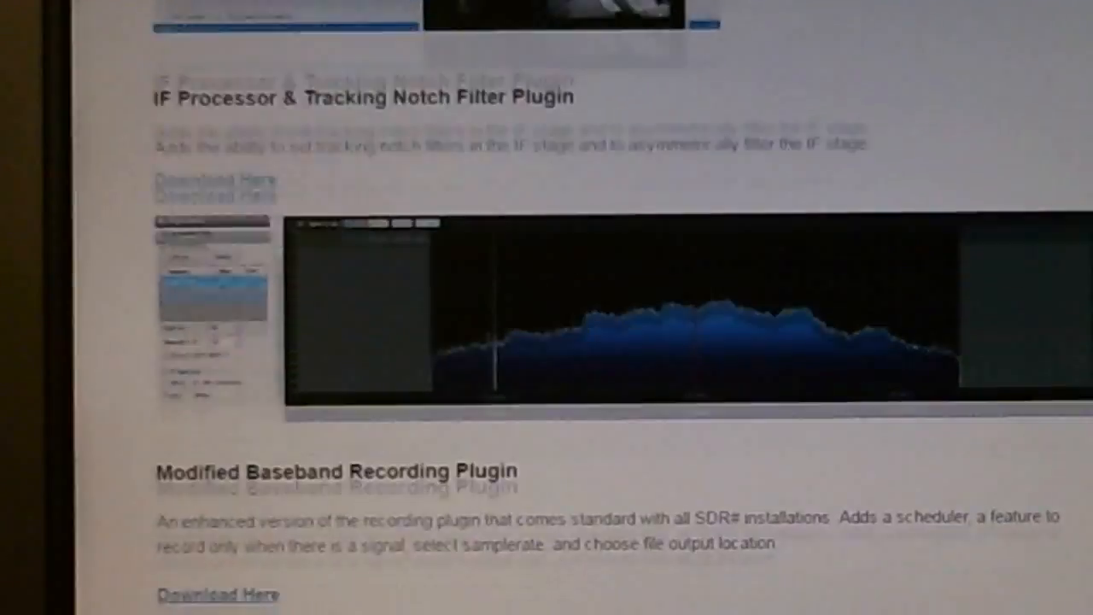
{"action": "scroll", "scroll_direction": "down", "scroll_amount": 3}
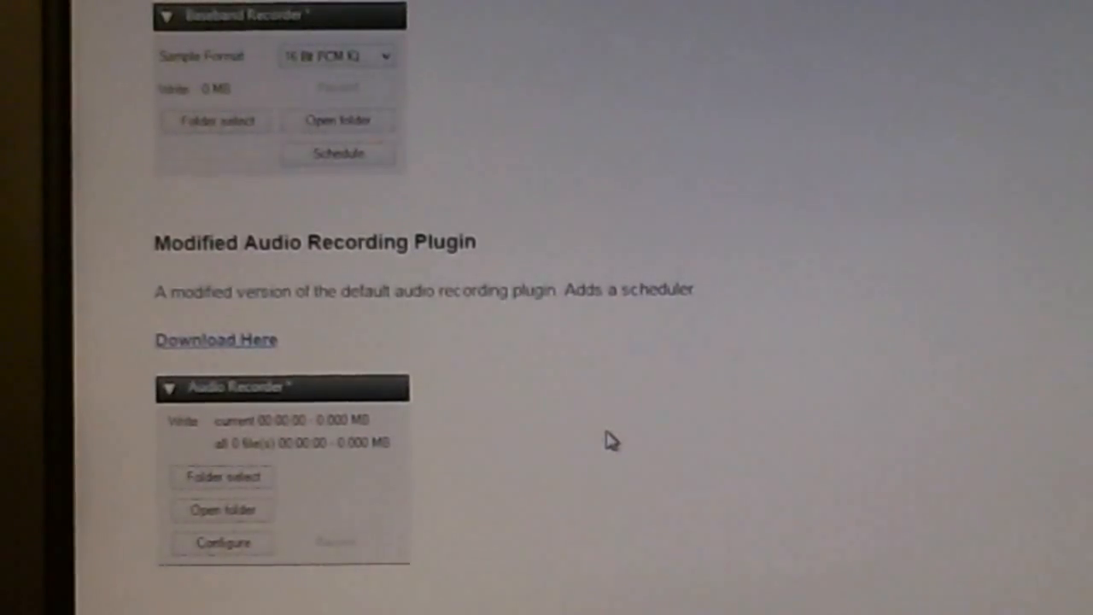
{"action": "mouse_move", "coordinate": [444, 369]}
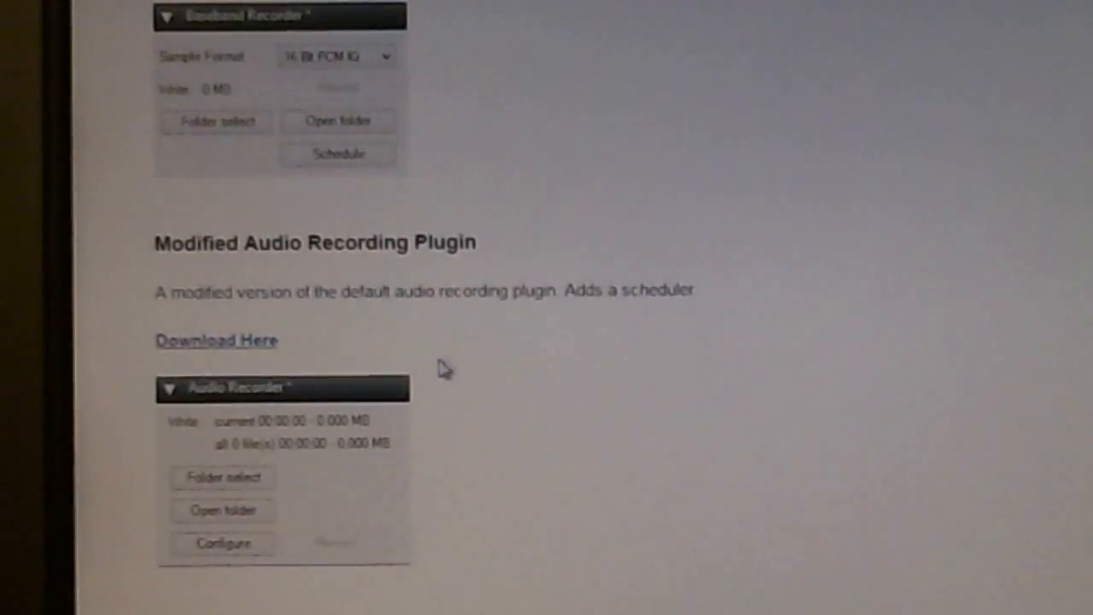
{"action": "mouse_move", "coordinate": [256, 444]}
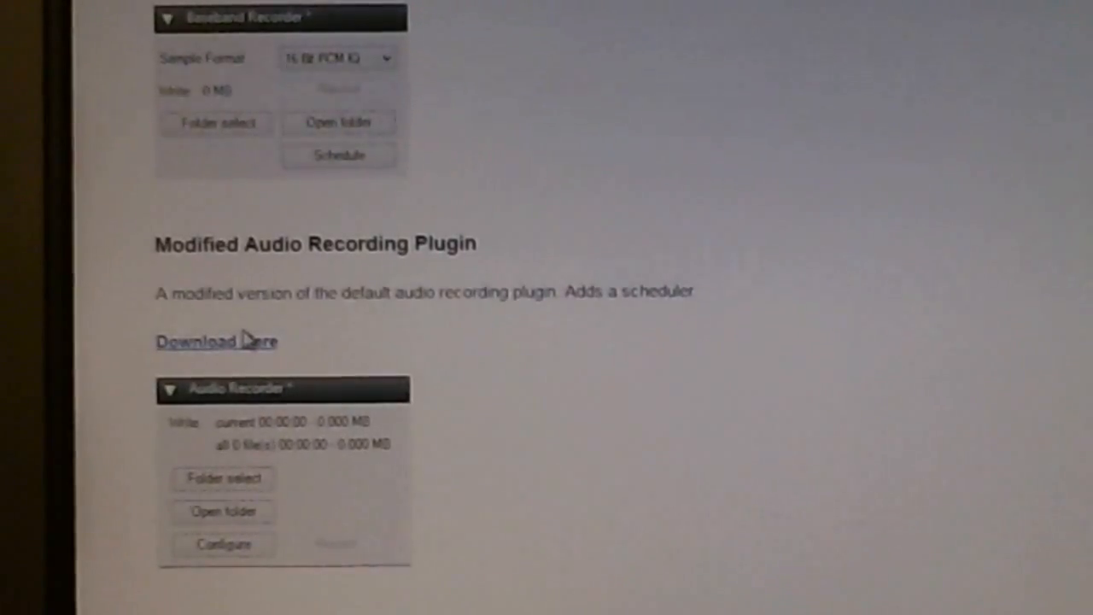
{"action": "mouse_move", "coordinate": [525, 183]}
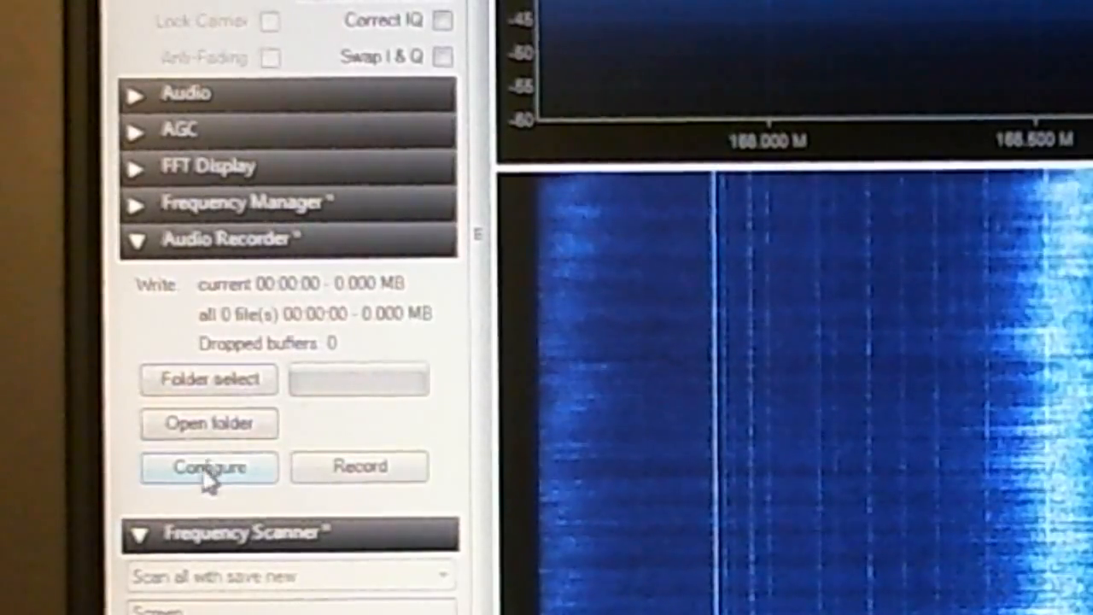
{"action": "left_click", "coordinate": [208, 468]}
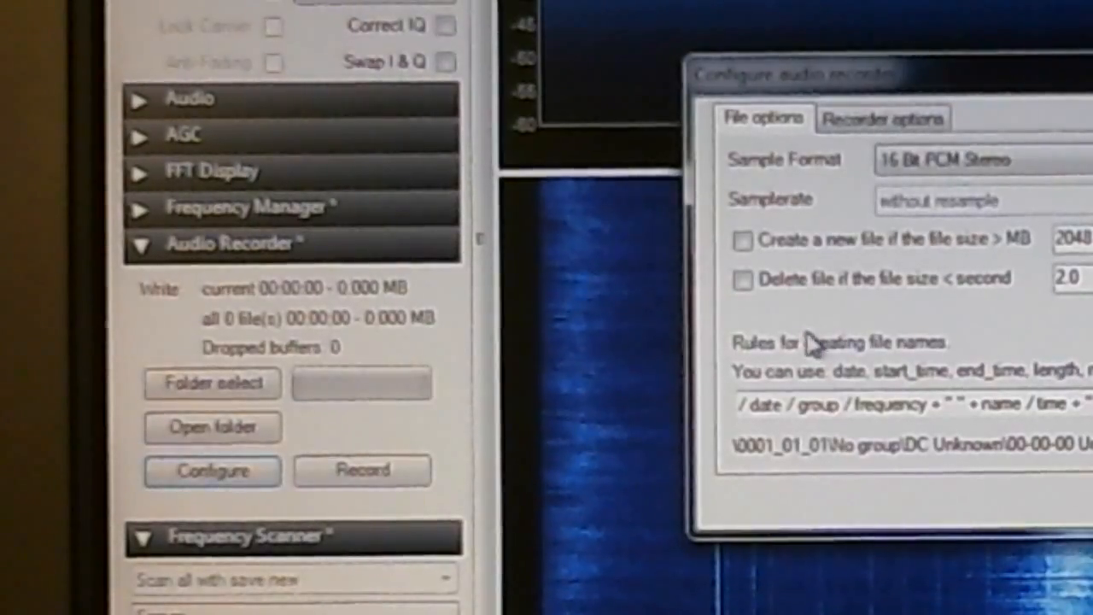
{"action": "mouse_move", "coordinate": [751, 380]}
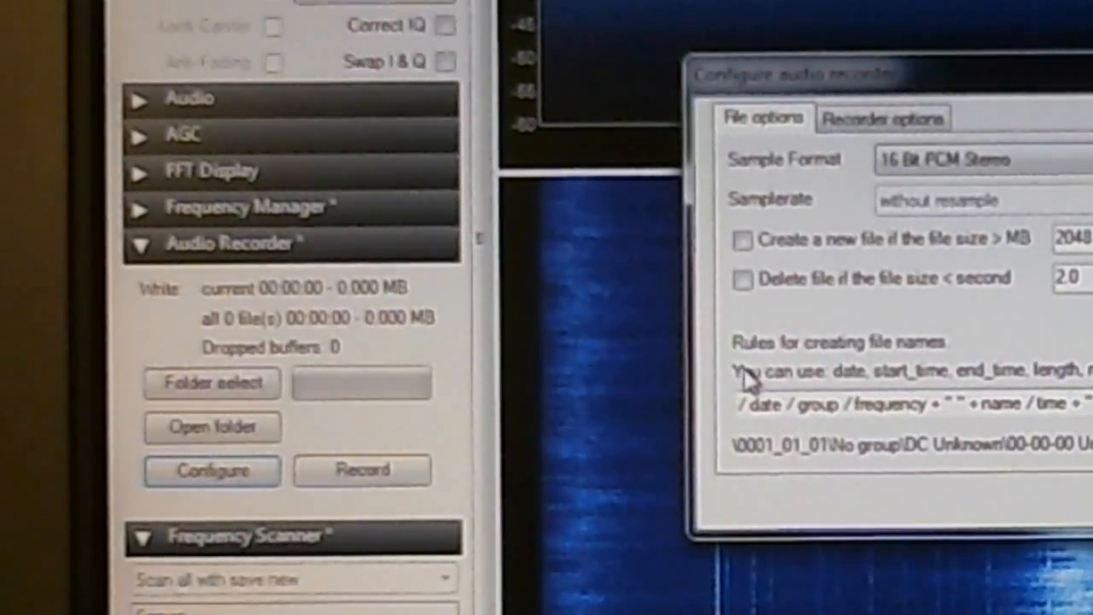
{"action": "mouse_move", "coordinate": [943, 363]}
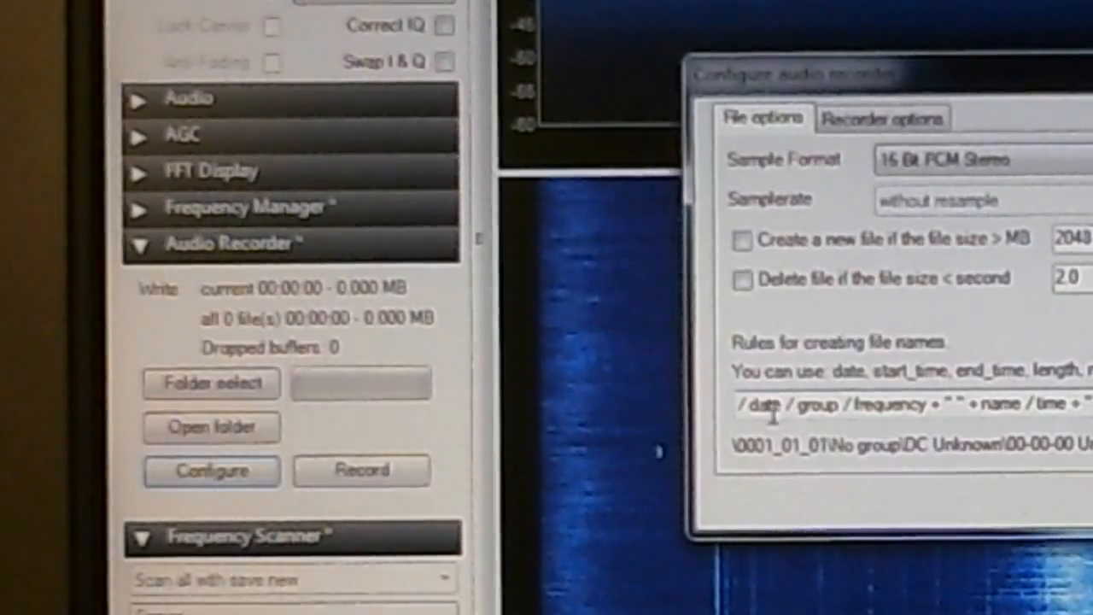
{"action": "mouse_move", "coordinate": [909, 427]}
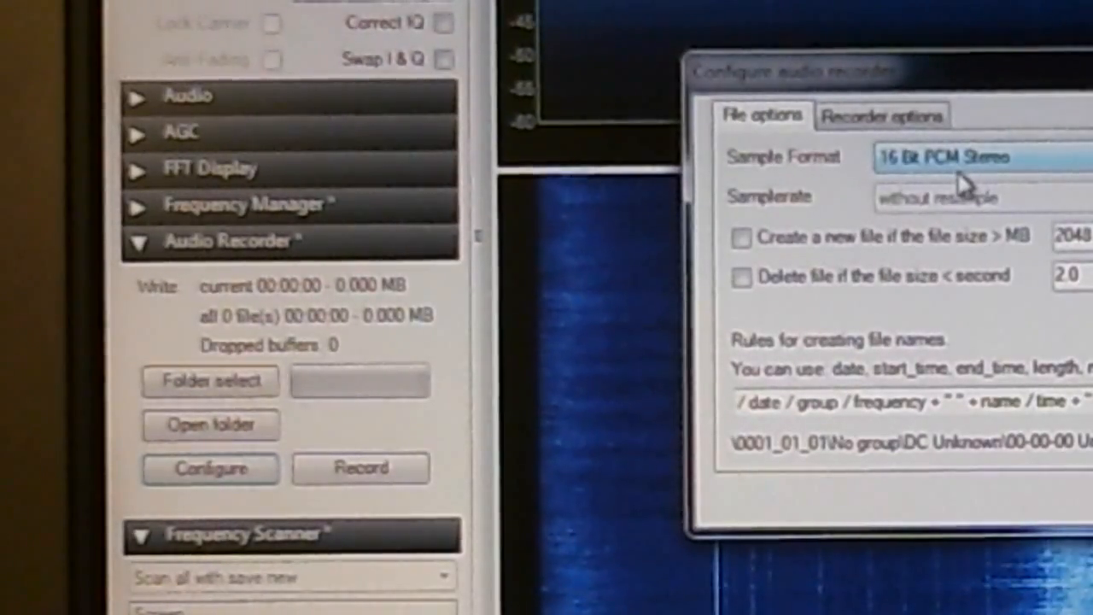
{"action": "mouse_move", "coordinate": [964, 209]}
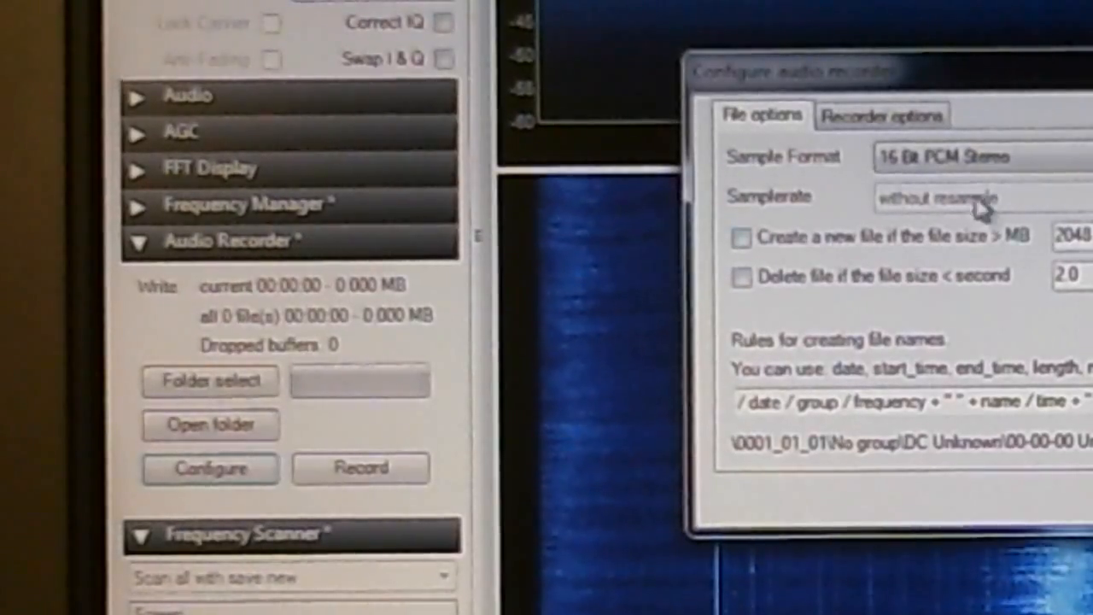
- Confirm the Configure audio recorder dialog with OK, returning to the recorder panel
{"action": "left_click", "coordinate": [880, 113]}
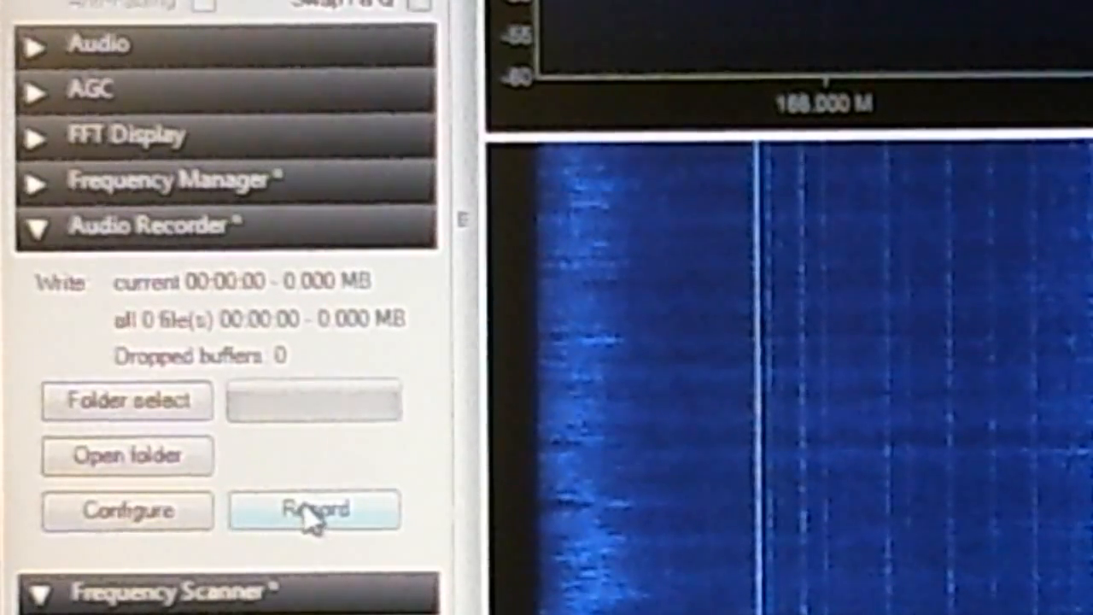
- Start the Audio Recorder so scanner transmissions are captured to file
{"action": "left_click", "coordinate": [314, 510]}
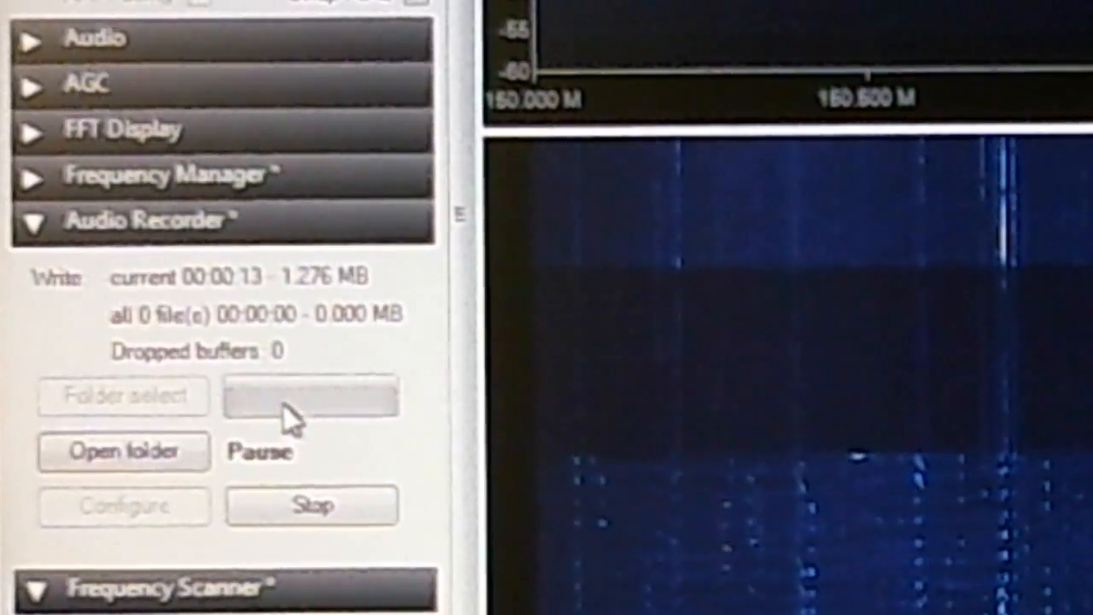
- Keep recording as scanner hits accumulate into 8 files totalling 37 seconds
{"action": "left_click", "coordinate": [310, 394]}
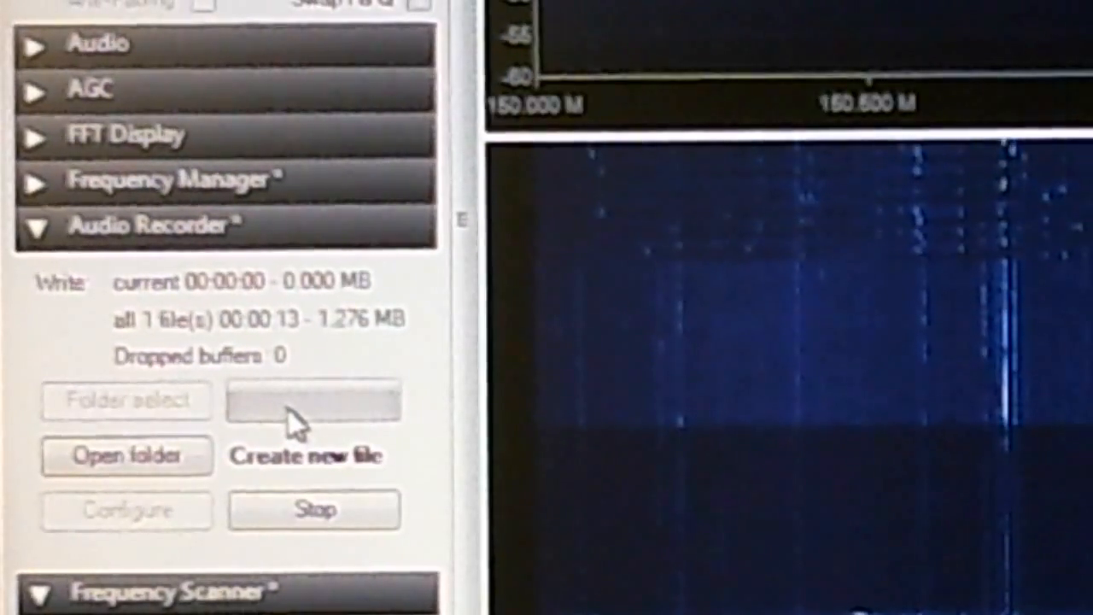
{"action": "left_click", "coordinate": [313, 401]}
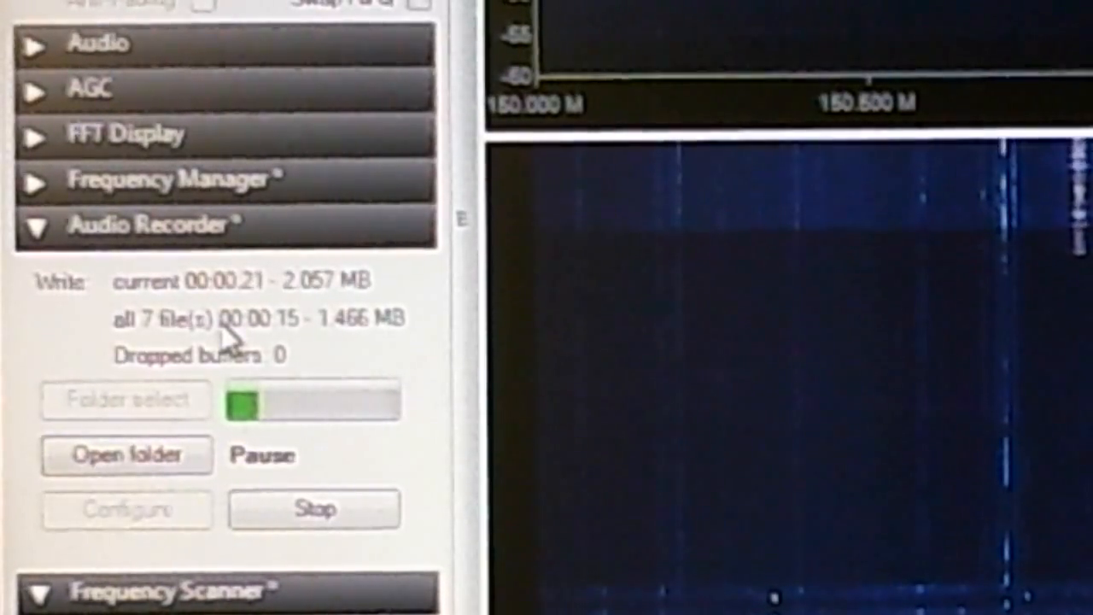
{"action": "left_click", "coordinate": [262, 453]}
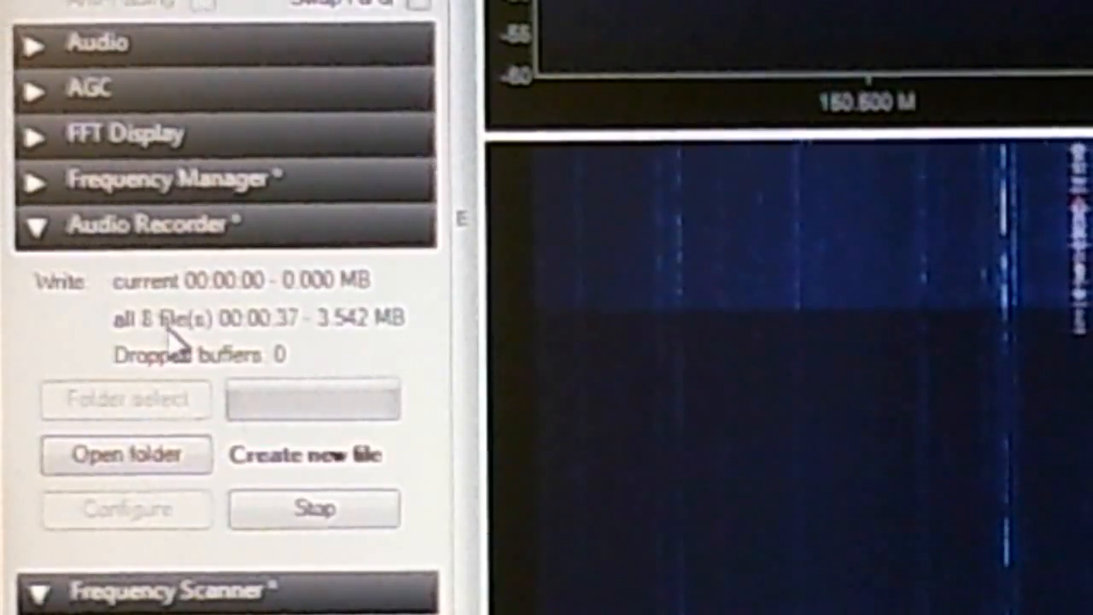
{"action": "left_click", "coordinate": [304, 453]}
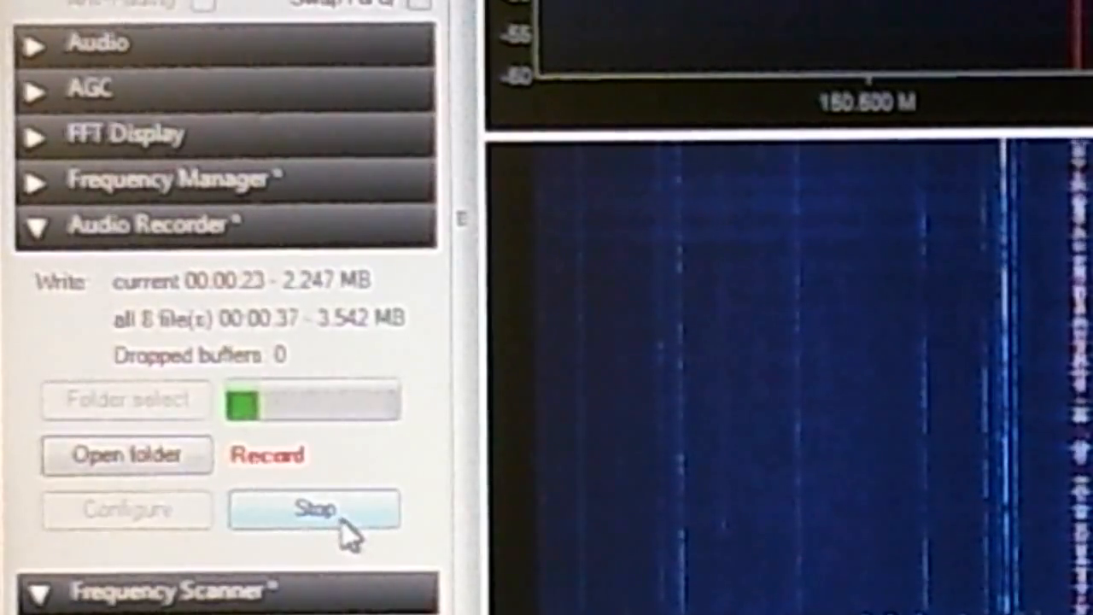
- Stop the Audio Recorder, leaving 8 files totalling 37 seconds and 3.542 MB
{"action": "left_click", "coordinate": [314, 508]}
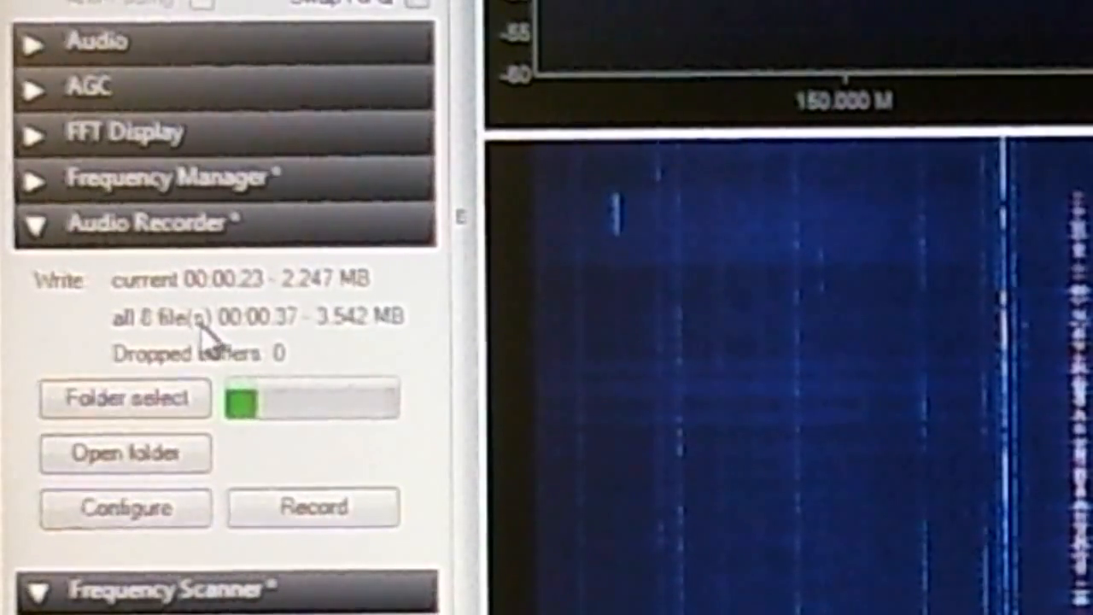
{"action": "mouse_move", "coordinate": [294, 371]}
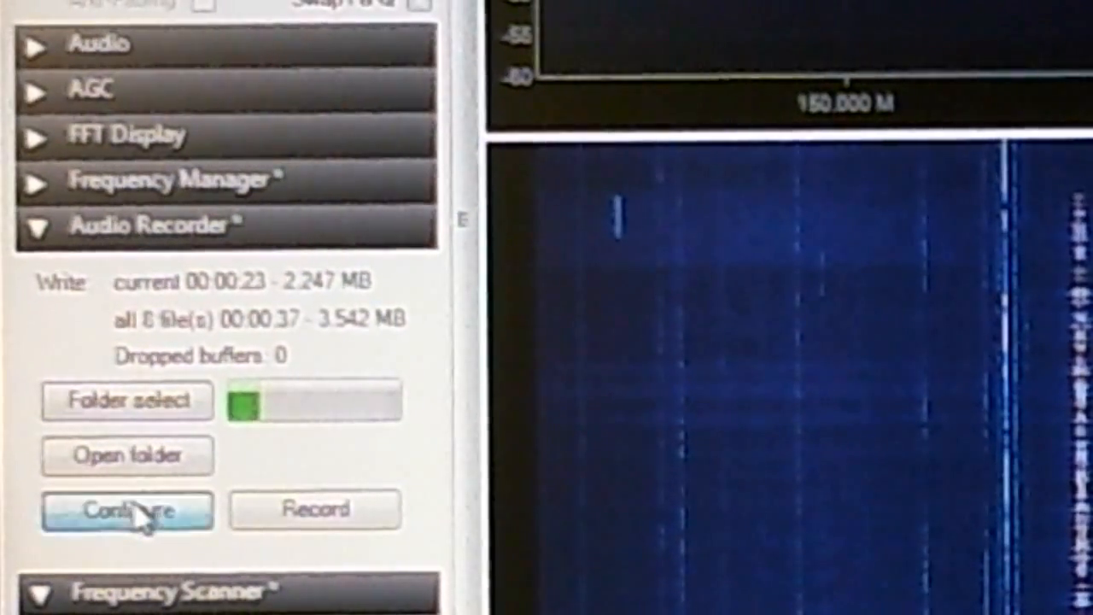
- Reopen the Configure audio recorder dialog to view the per-frequency file-naming preview
{"action": "left_click", "coordinate": [126, 509]}
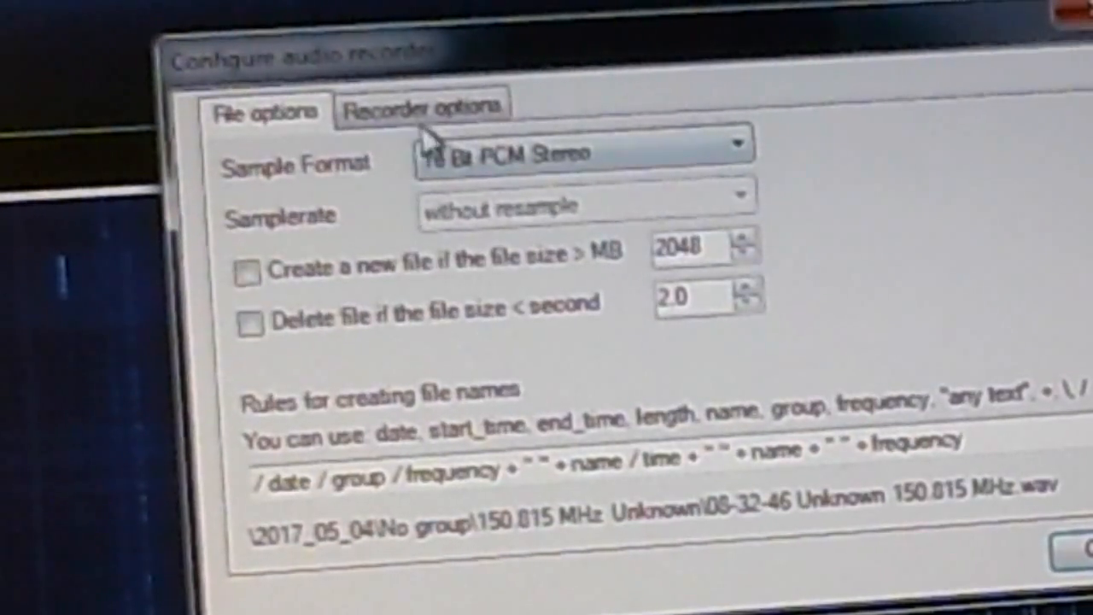
{"action": "left_click", "coordinate": [422, 105]}
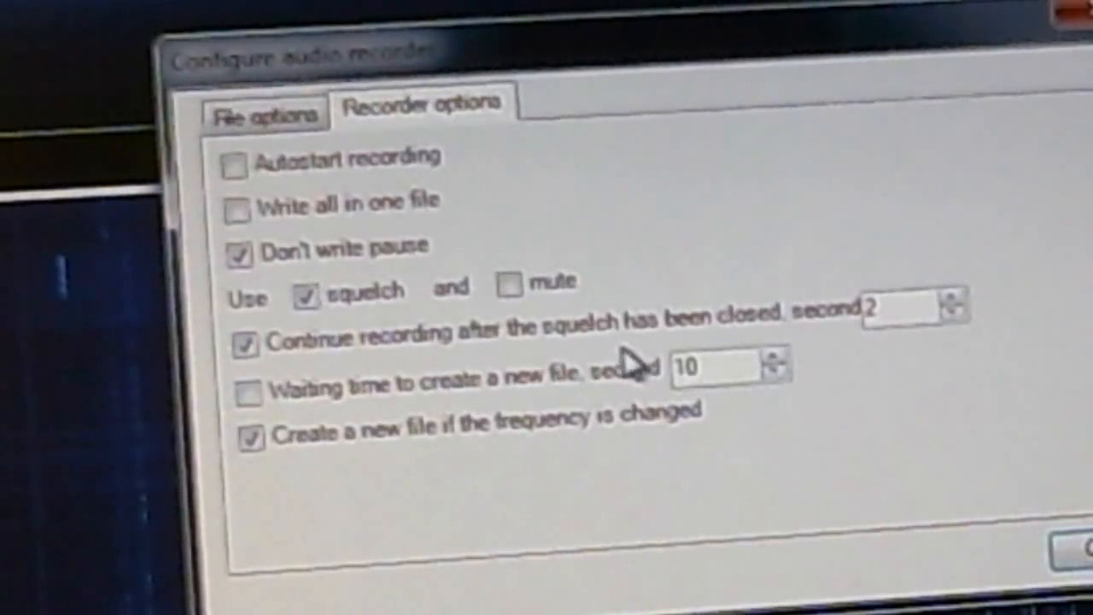
{"action": "mouse_move", "coordinate": [829, 355]}
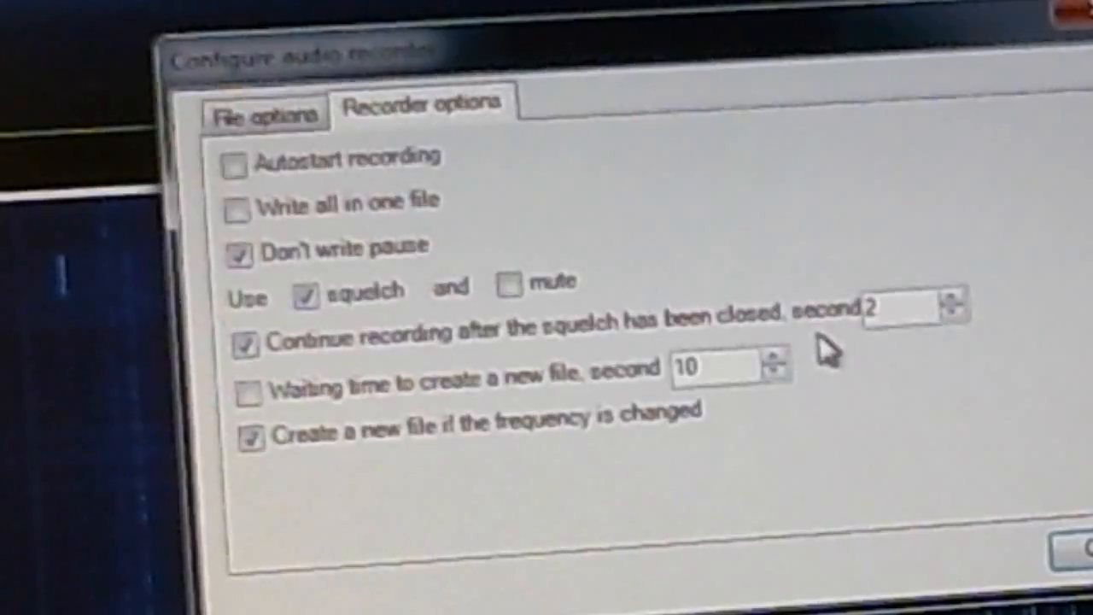
{"action": "mouse_move", "coordinate": [978, 338]}
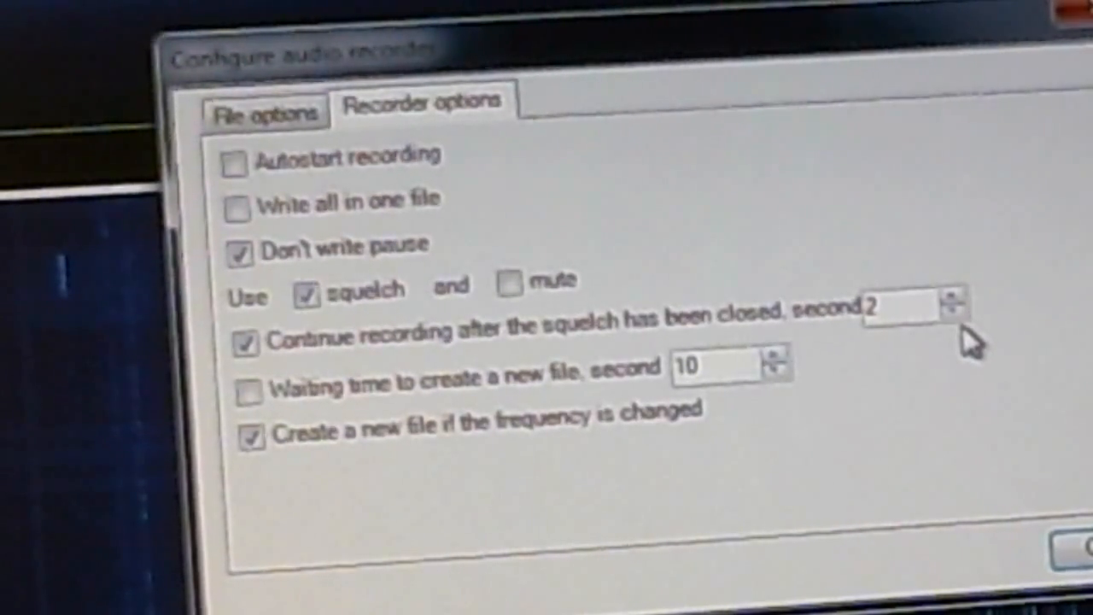
{"action": "mouse_move", "coordinate": [897, 339]}
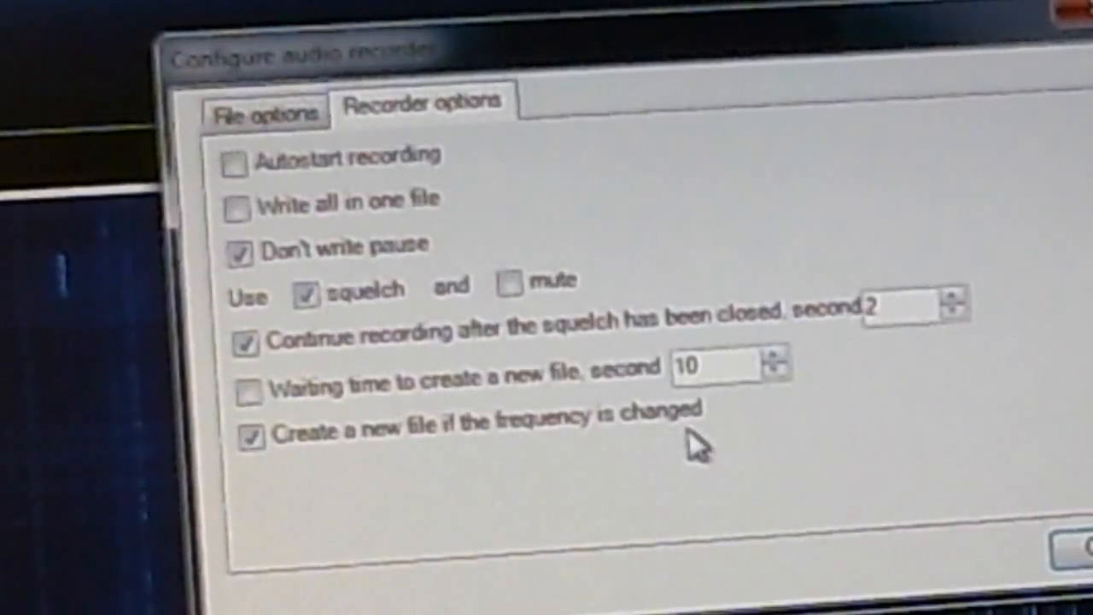
{"action": "mouse_move", "coordinate": [444, 435]}
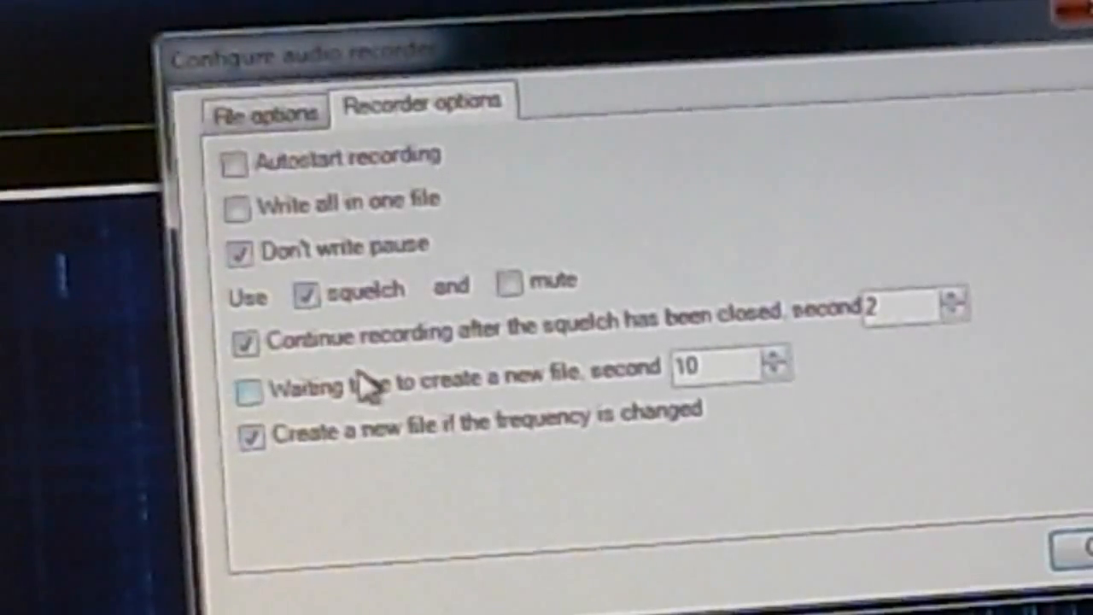
{"action": "mouse_move", "coordinate": [316, 409]}
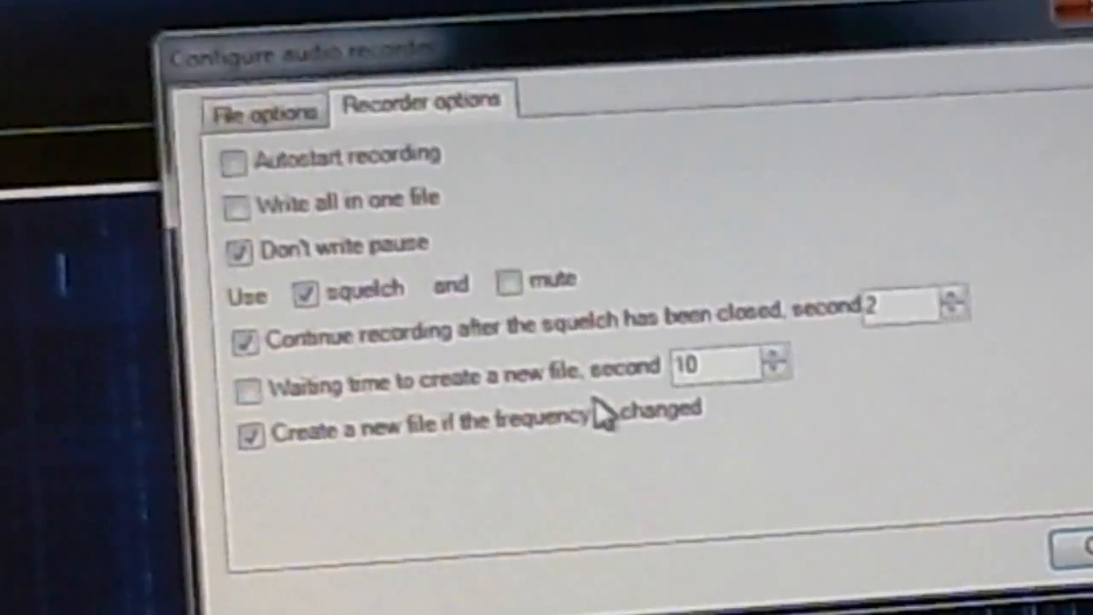
{"action": "mouse_move", "coordinate": [700, 402]}
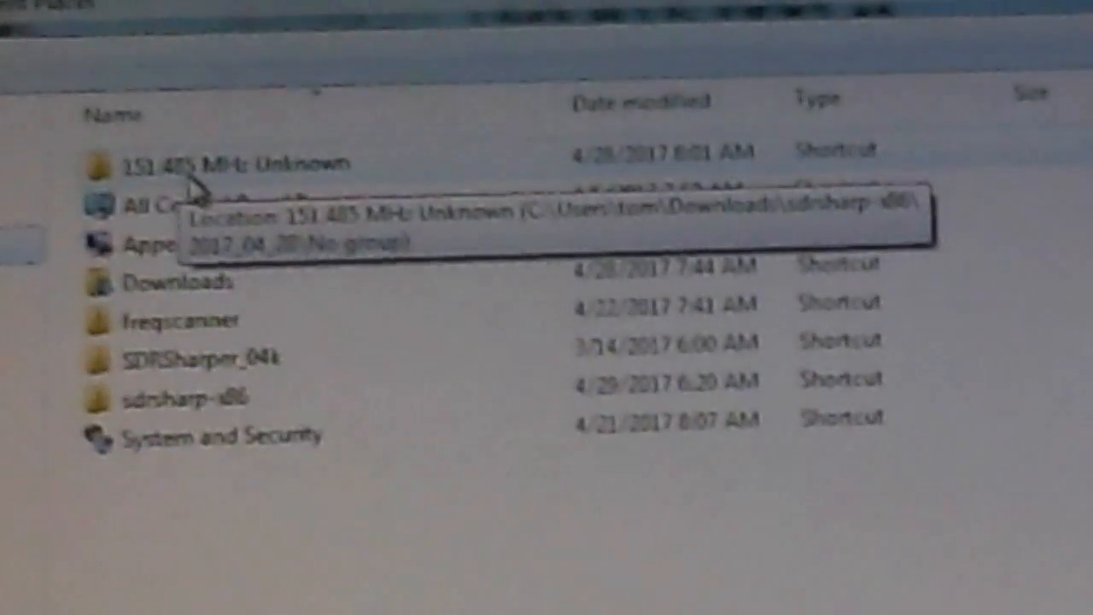
- Use Explorer's address bar to move out of the 151.485 MHz recordings folder
{"action": "left_click", "coordinate": [239, 162]}
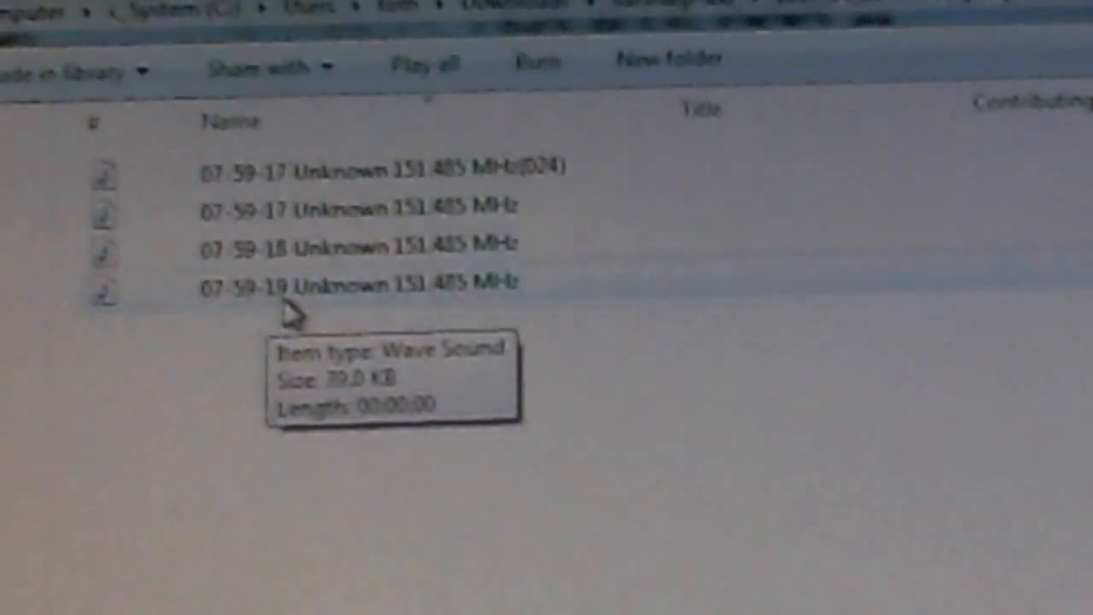
{"action": "mouse_move", "coordinate": [282, 200]}
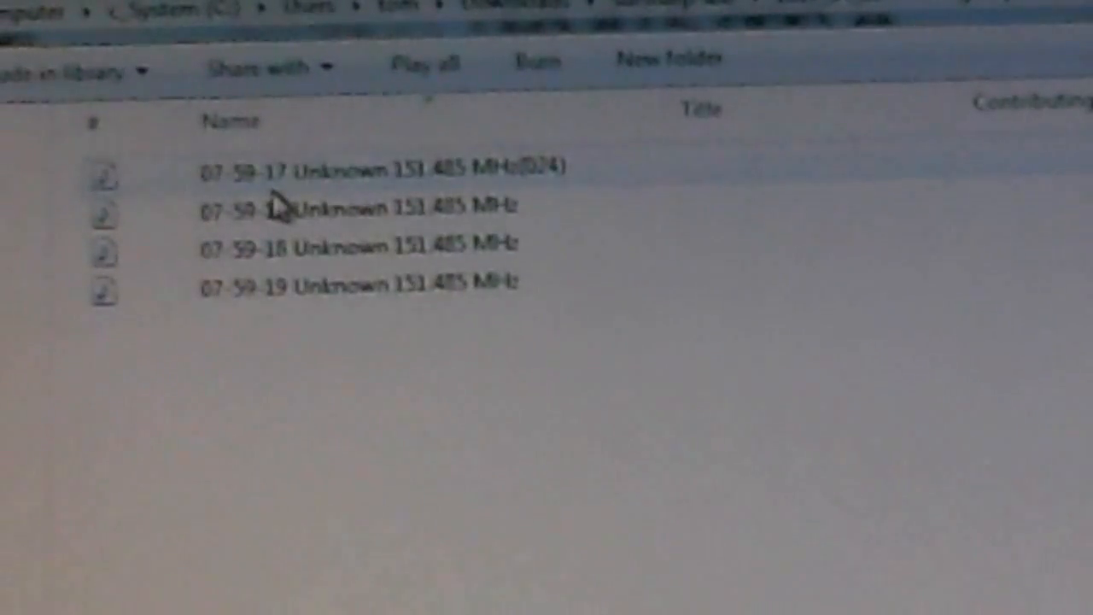
{"action": "mouse_move", "coordinate": [384, 256]}
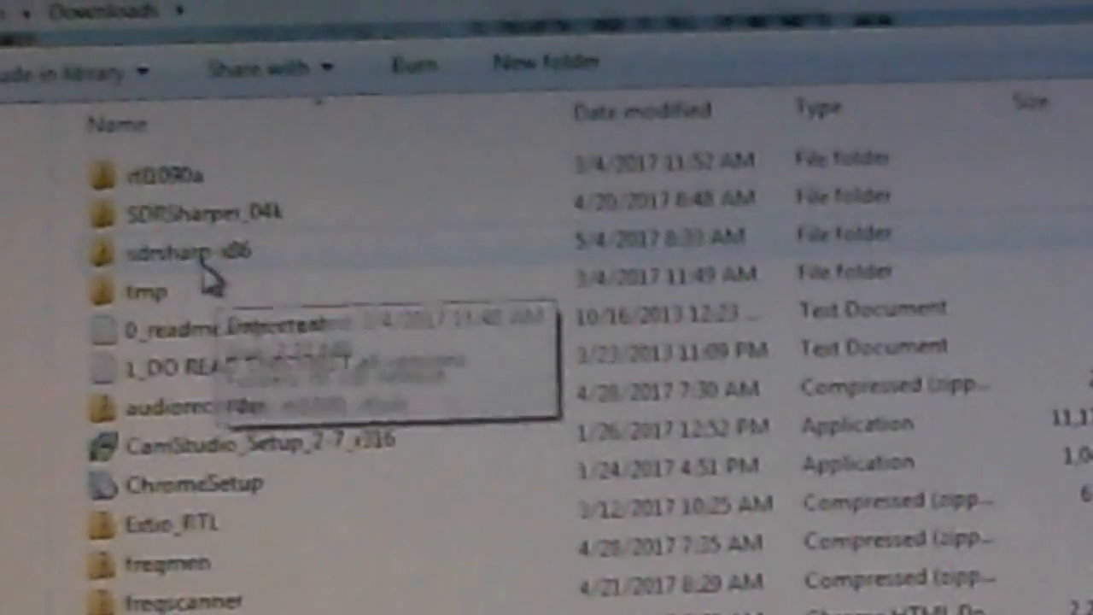
- Open sdrsharp-x86 and sort by Date modified so 2017_04_28 and 2017_05_04 lead
{"action": "double_click", "coordinate": [179, 250]}
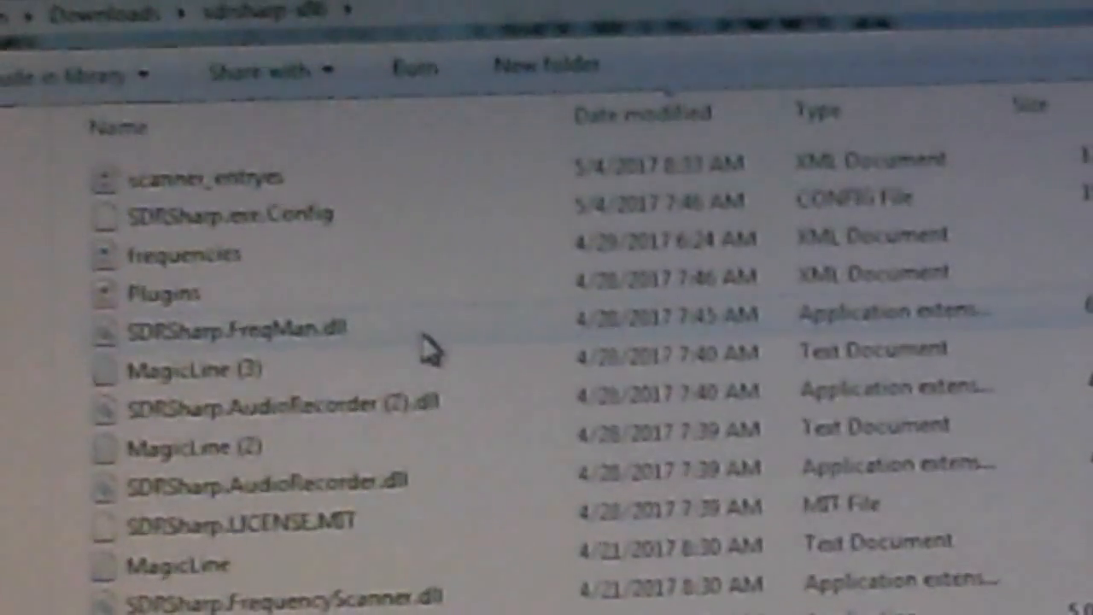
{"action": "mouse_move", "coordinate": [431, 350]}
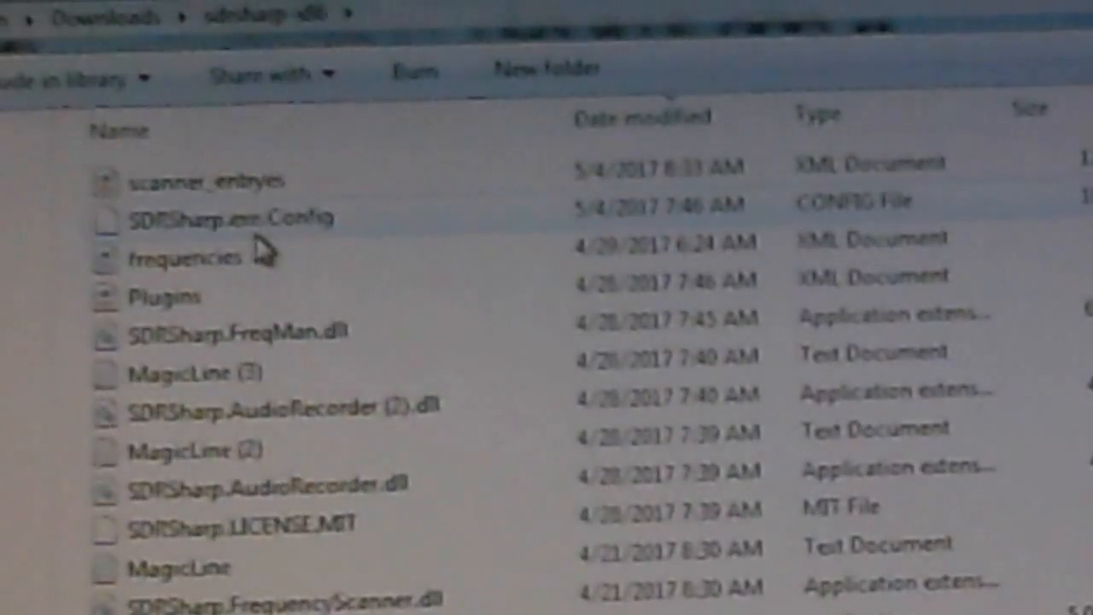
{"action": "mouse_move", "coordinate": [444, 392]}
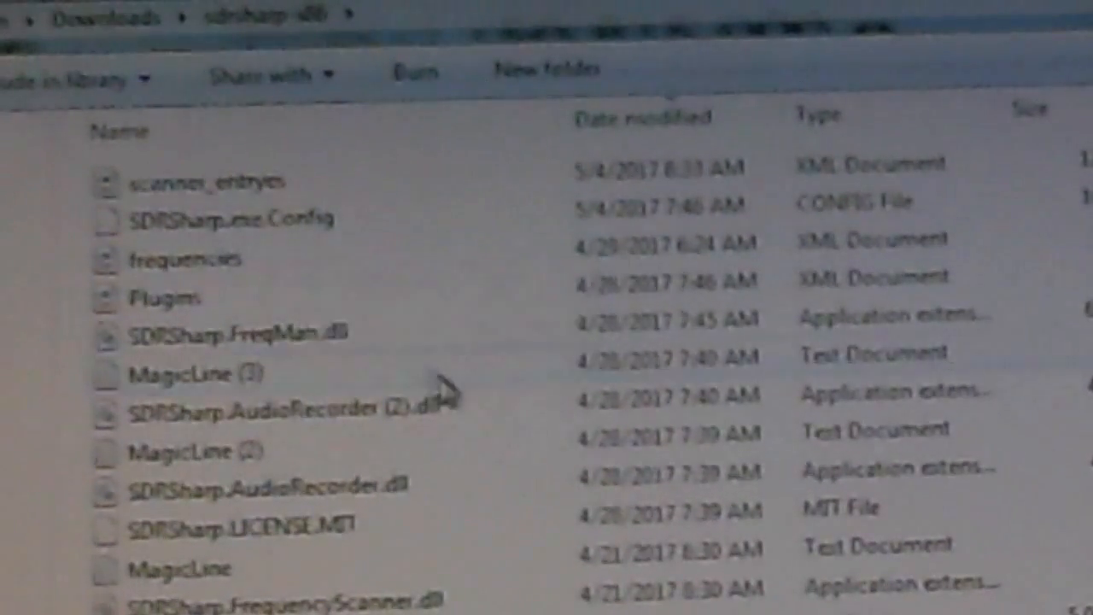
{"action": "mouse_move", "coordinate": [231, 331]}
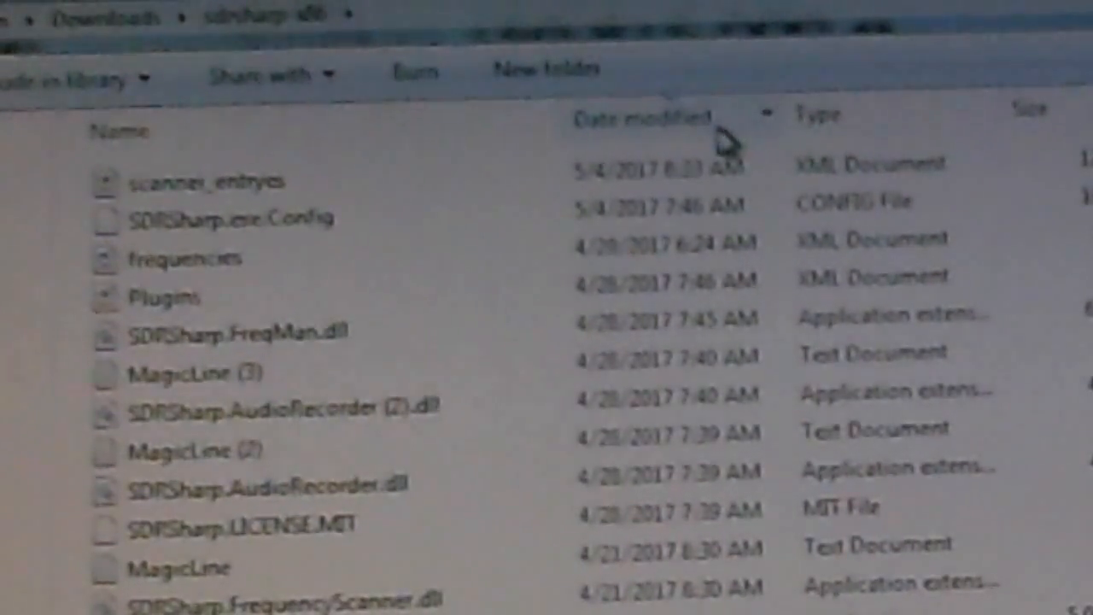
{"action": "left_click", "coordinate": [760, 114]}
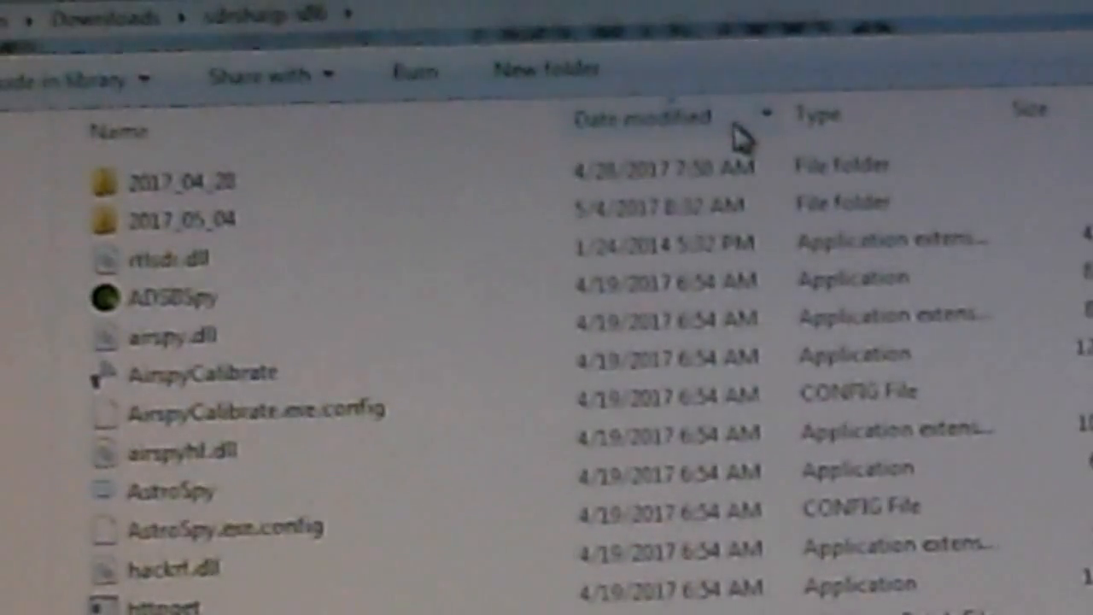
- Open 2017_05_04 and its No group folder to list the five frequency folders
{"action": "double_click", "coordinate": [179, 218]}
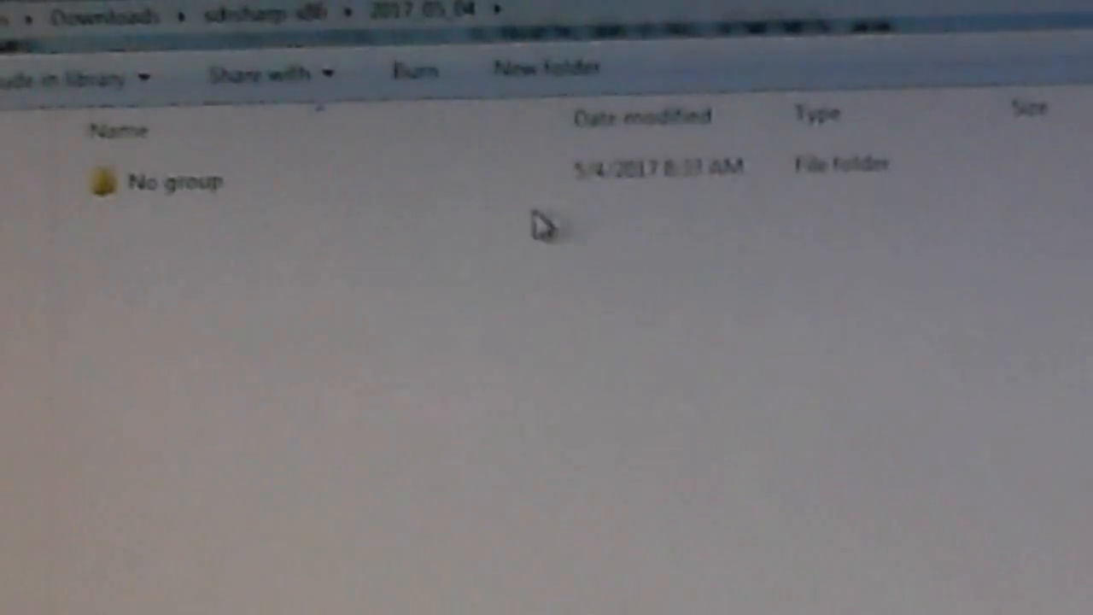
{"action": "double_click", "coordinate": [177, 180]}
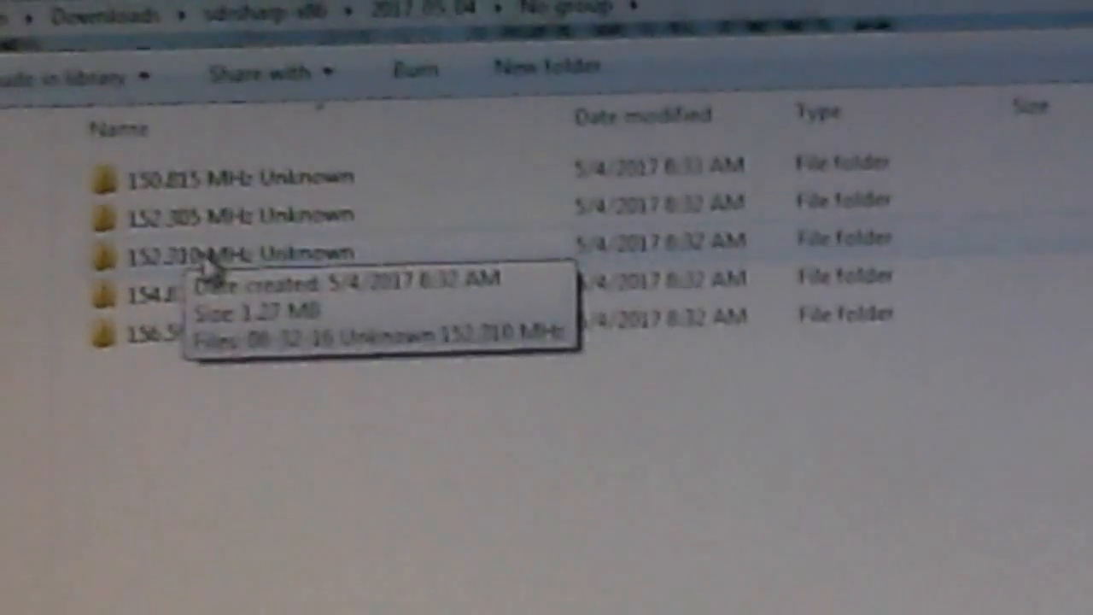
{"action": "mouse_move", "coordinate": [239, 331]}
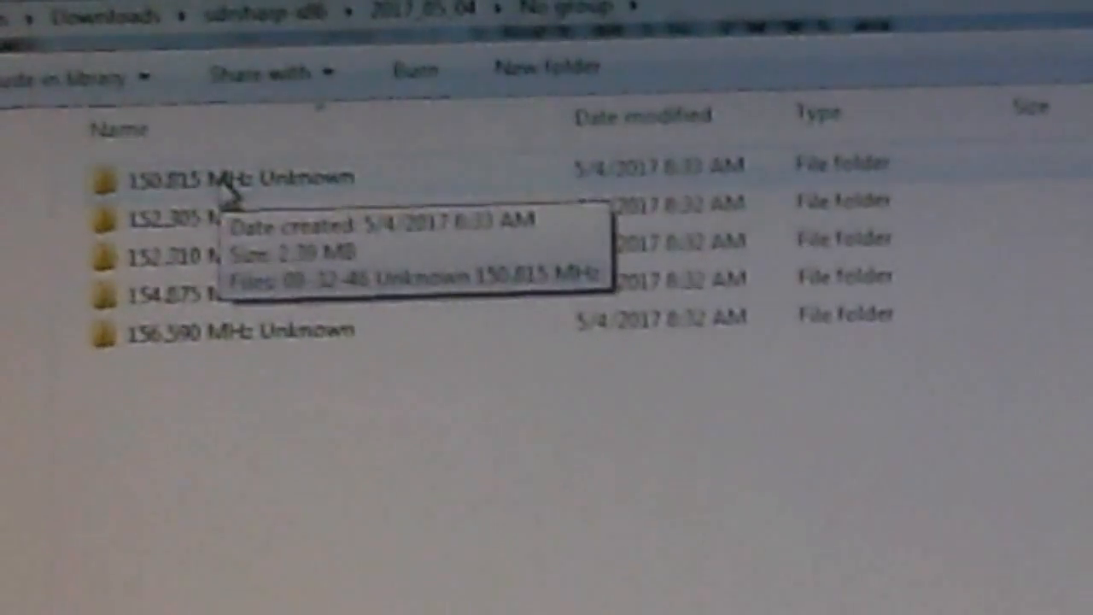
{"action": "double_click", "coordinate": [239, 176]}
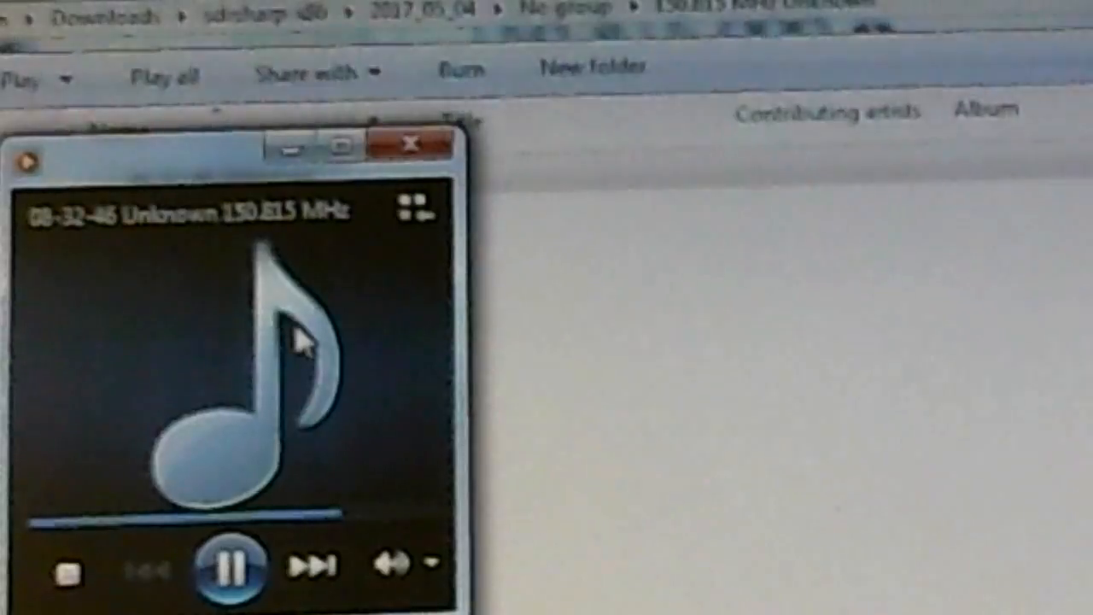
{"action": "left_click", "coordinate": [410, 144]}
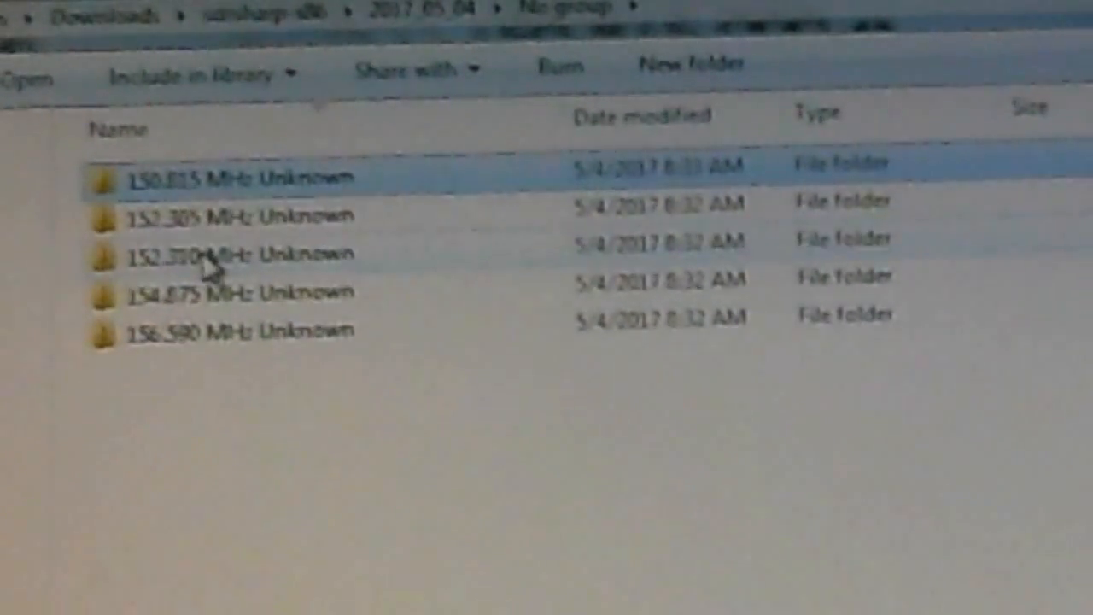
{"action": "mouse_move", "coordinate": [247, 256]}
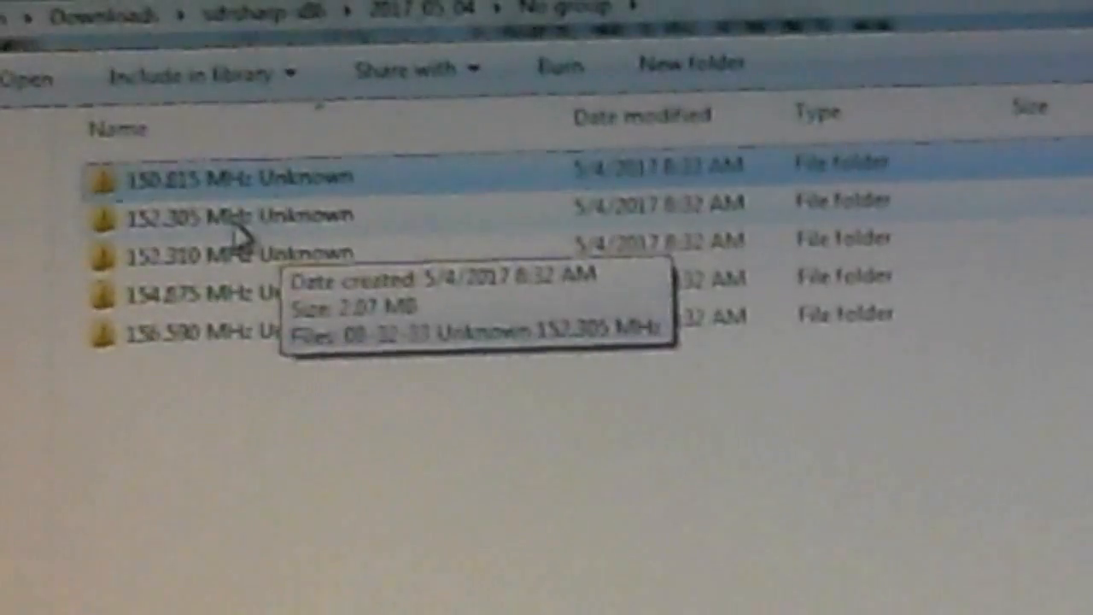
- Open the 152.305 MHz Unknown folder to show its single 08-32-33 recording
{"action": "double_click", "coordinate": [230, 175]}
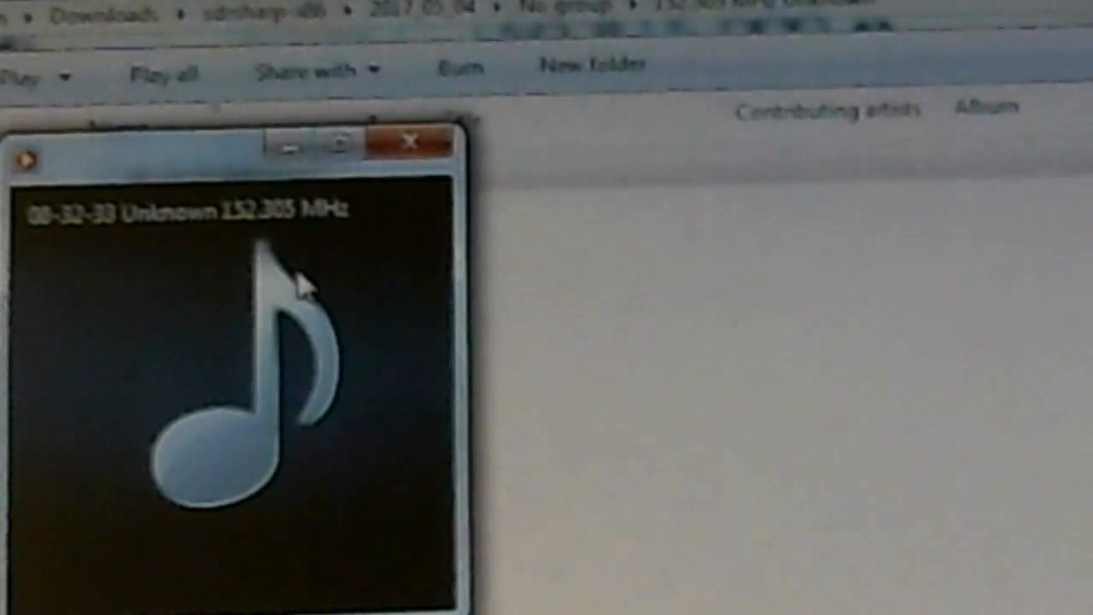
{"action": "left_click", "coordinate": [406, 140]}
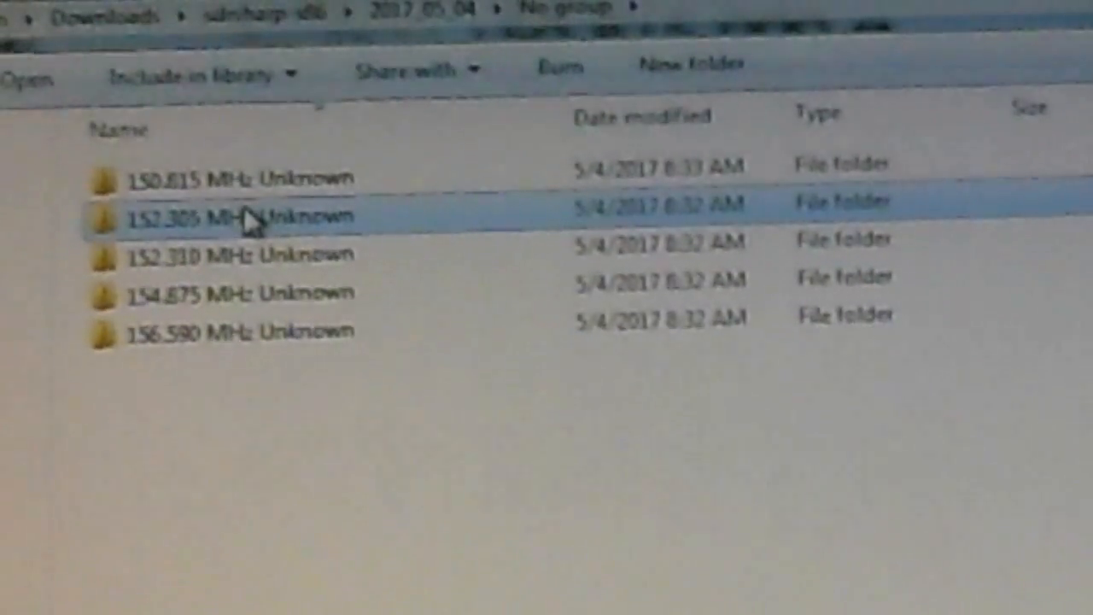
{"action": "double_click", "coordinate": [239, 215]}
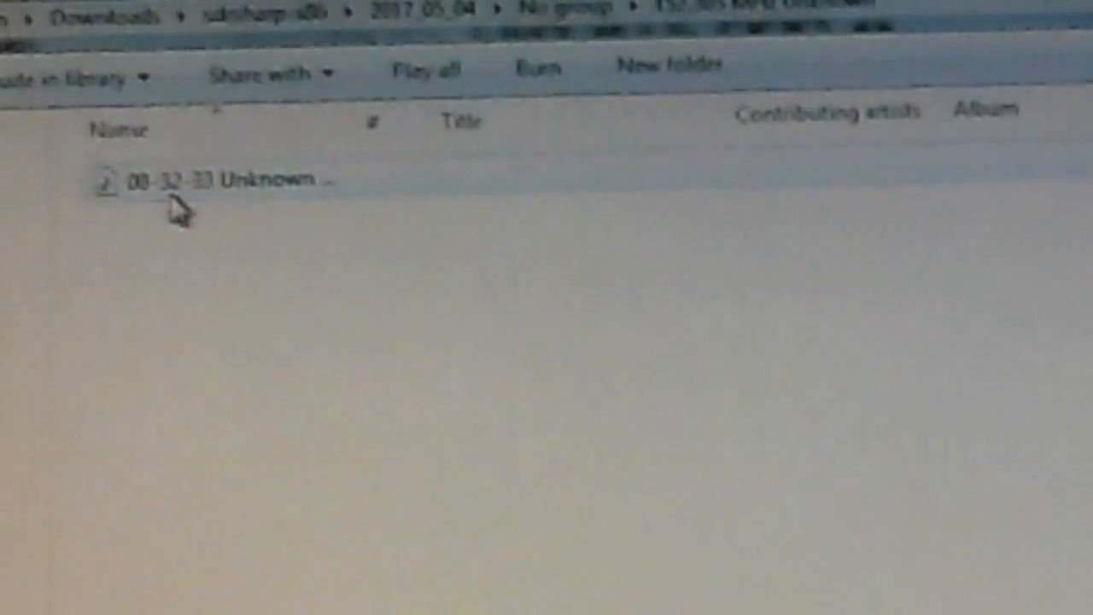